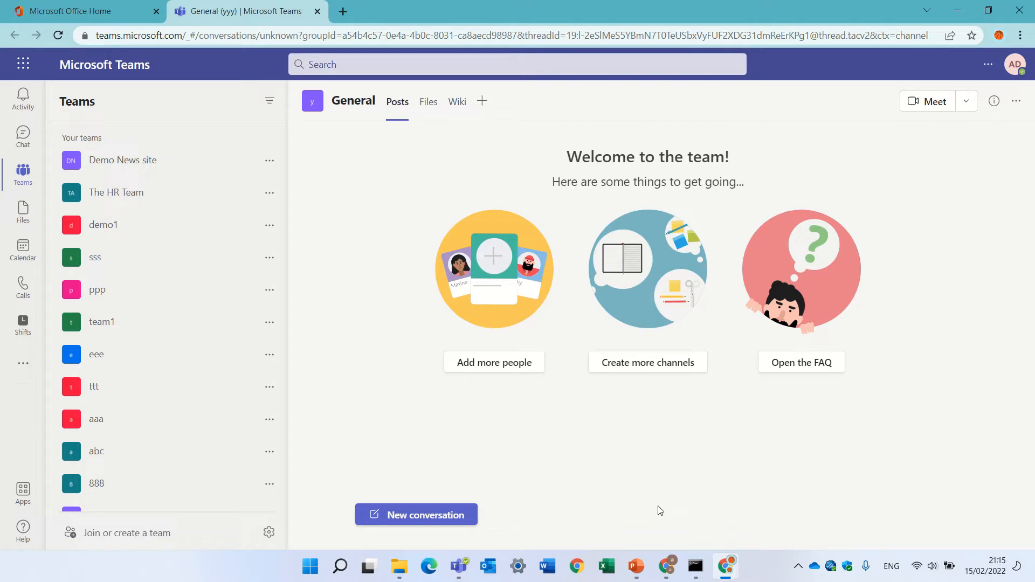
pyautogui.moveTo(445, 455)
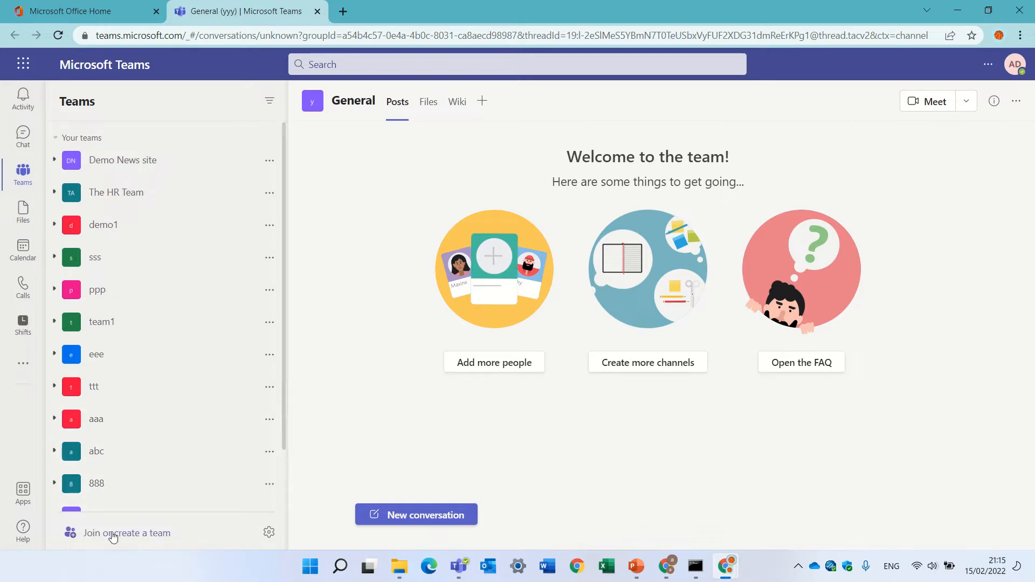
# Go to the Join or create a team page from the bottom of the Teams list.
pyautogui.click(127, 533)
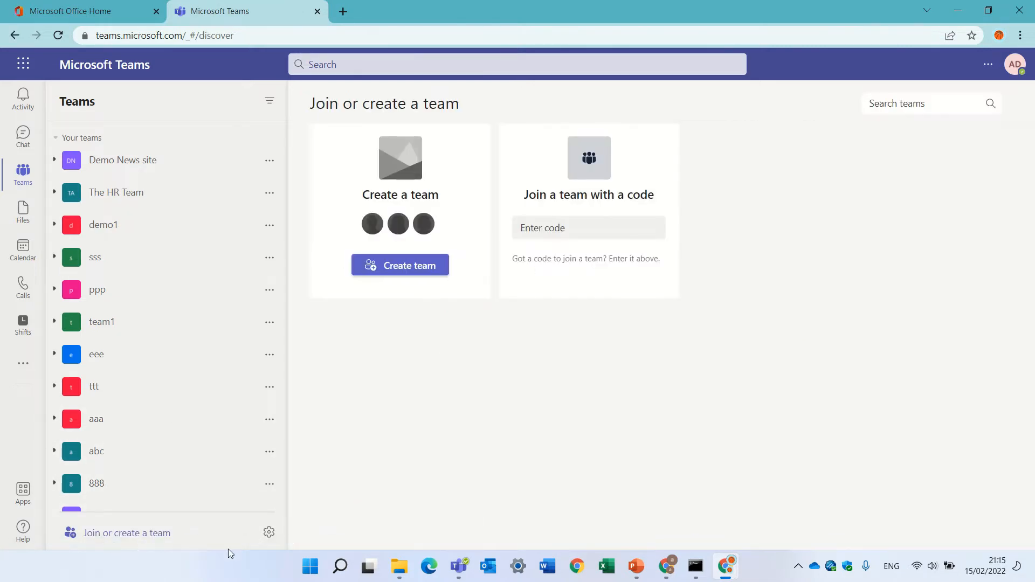
pyautogui.moveTo(399, 265)
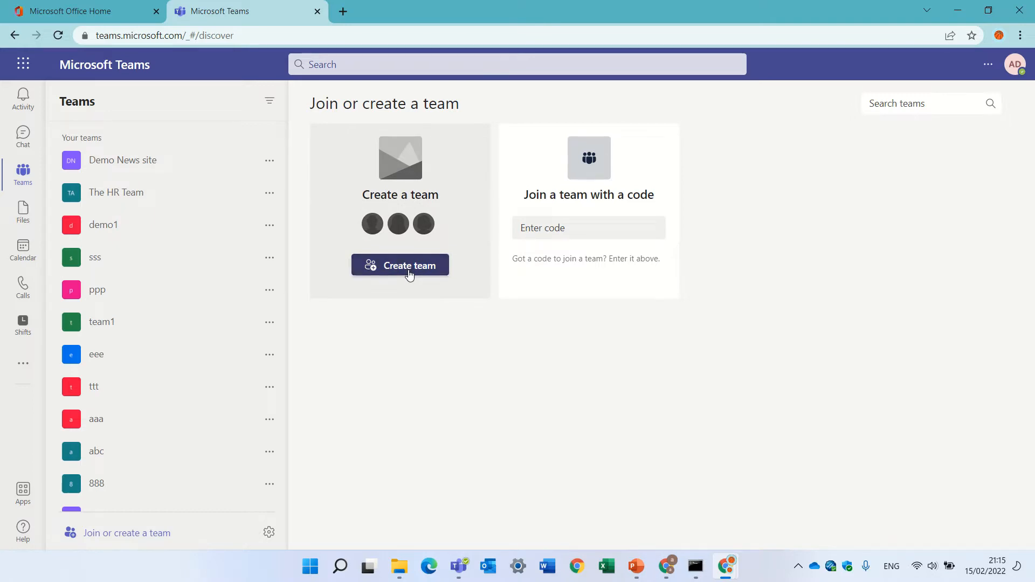
# Review team-creation choices: from scratch, from an existing group or team, and the template list.
pyautogui.click(410, 265)
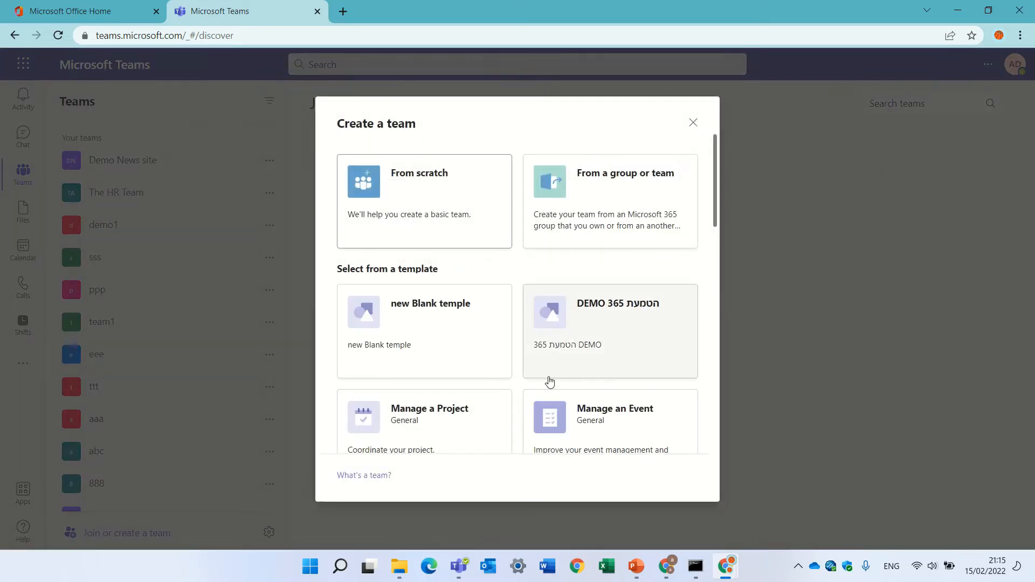
pyautogui.moveTo(410, 189)
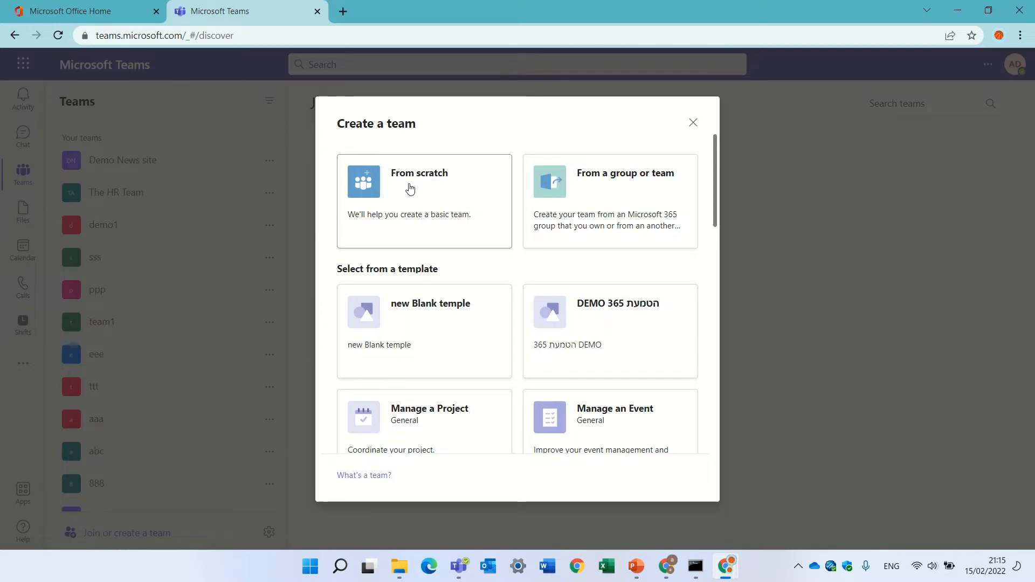
pyautogui.moveTo(660, 196)
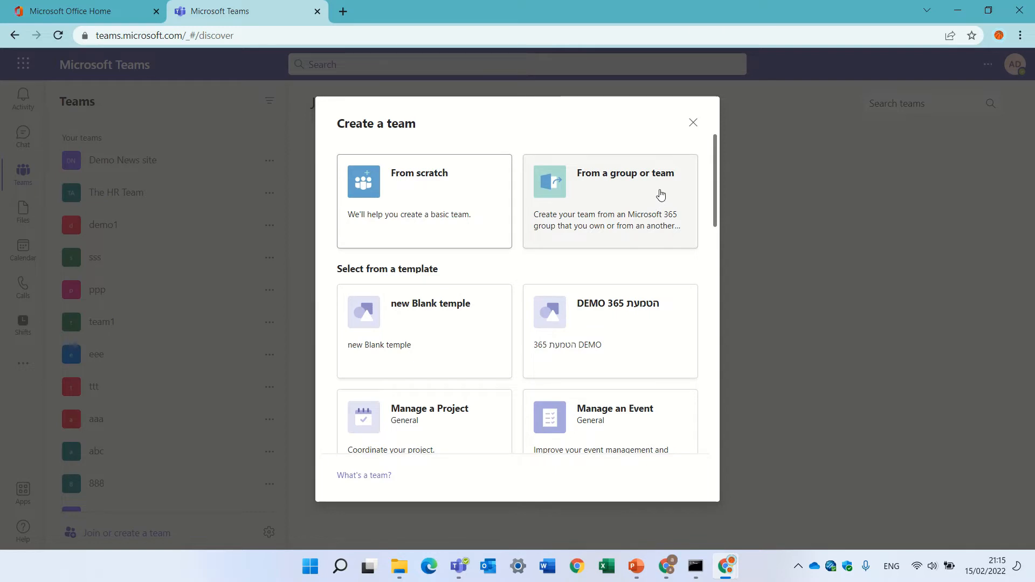
pyautogui.click(608, 199)
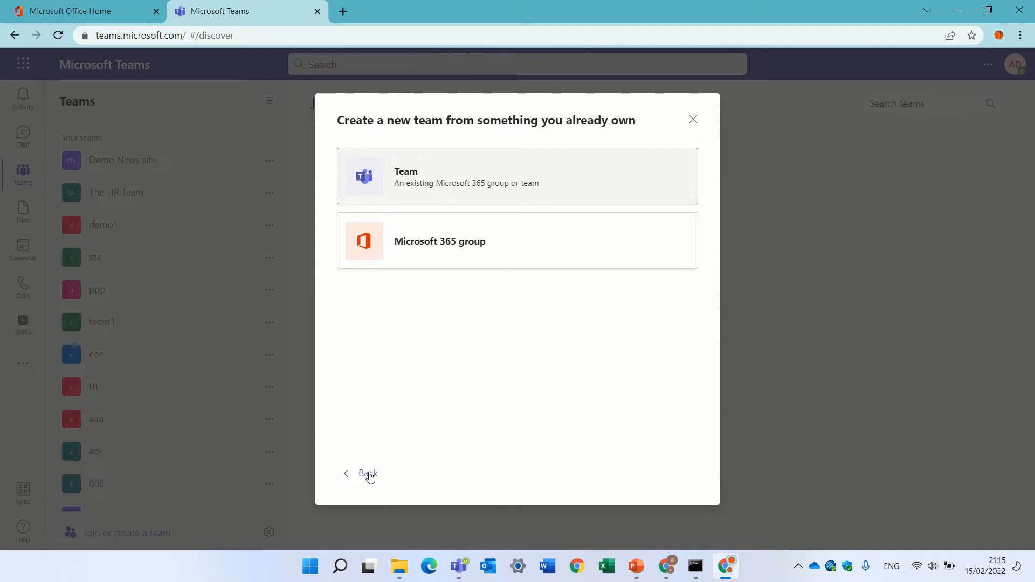
pyautogui.click(367, 475)
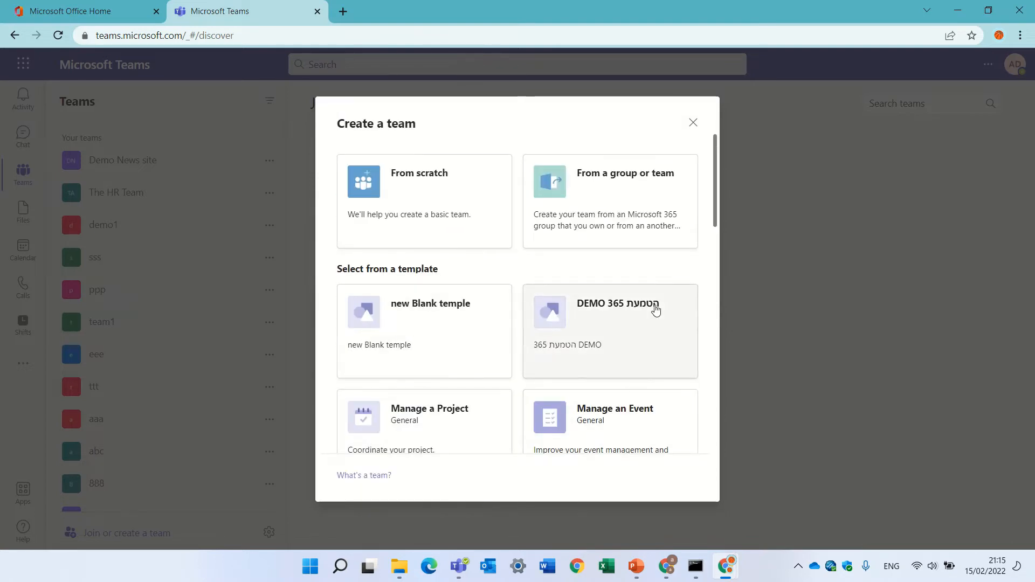
pyautogui.scroll(-3)
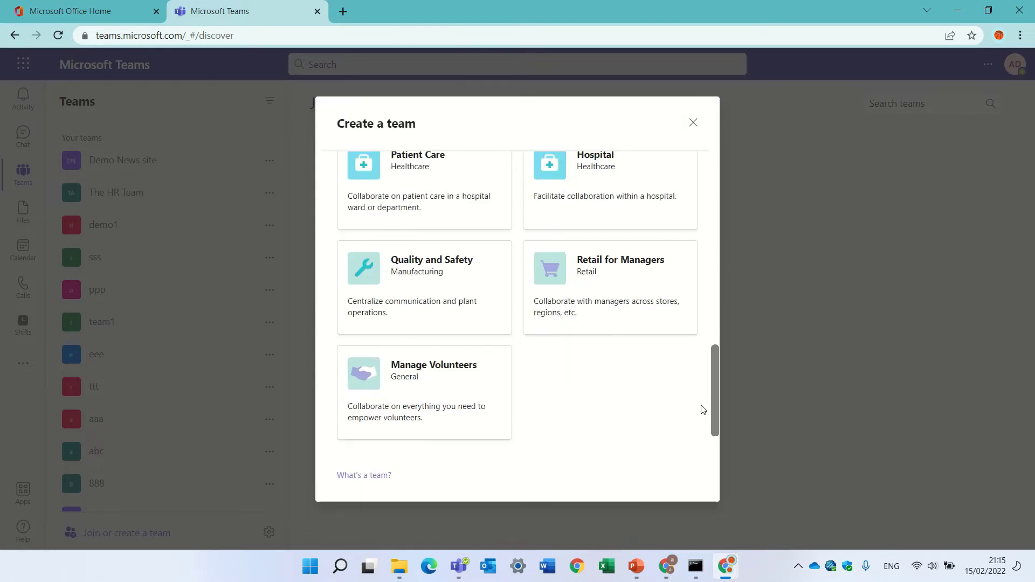
pyautogui.scroll(3)
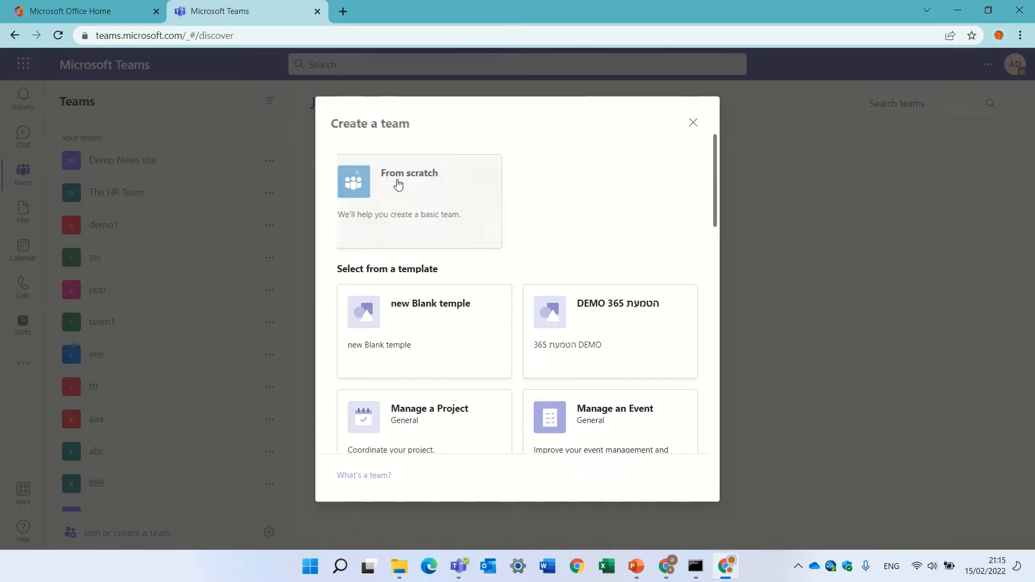
# Create a private team from scratch named 'bbb'.
pyautogui.click(398, 185)
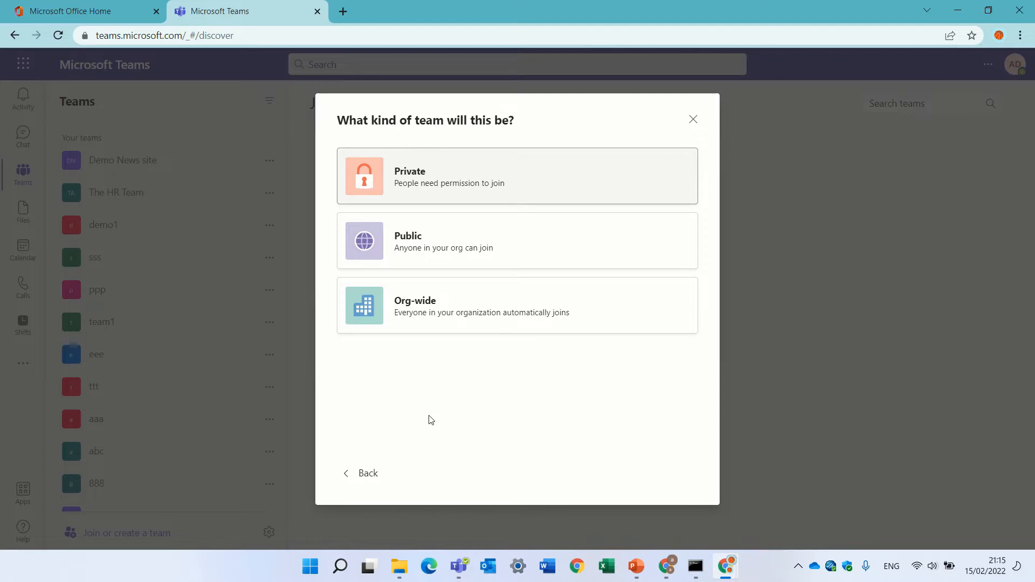
pyautogui.moveTo(408, 320)
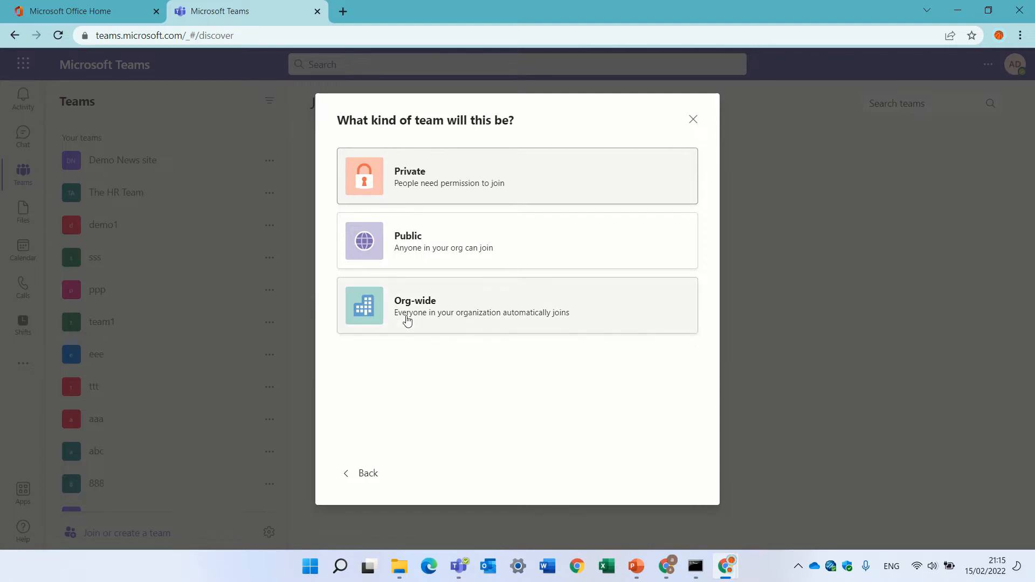
pyautogui.click(517, 176)
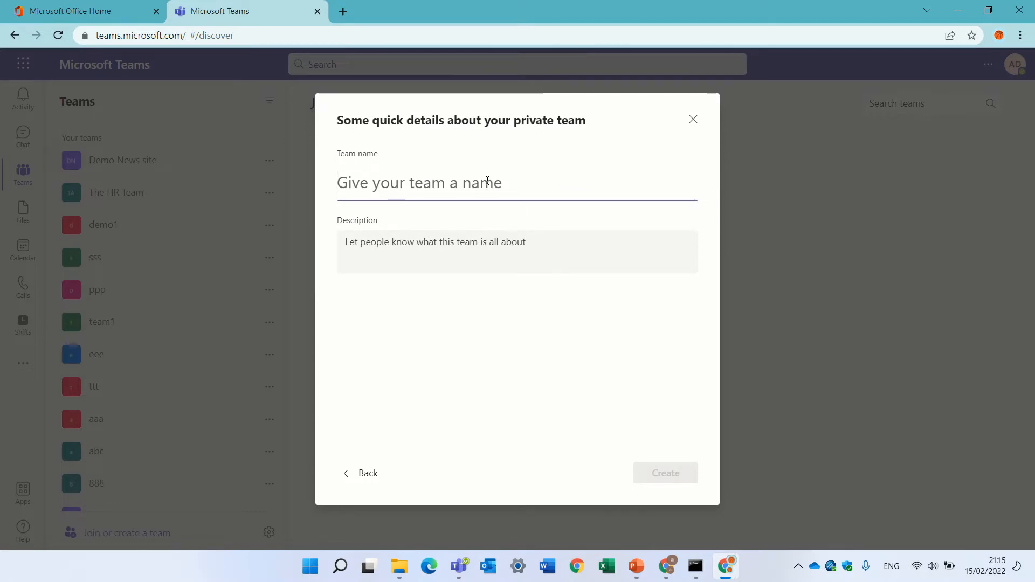
pyautogui.write('bbb')
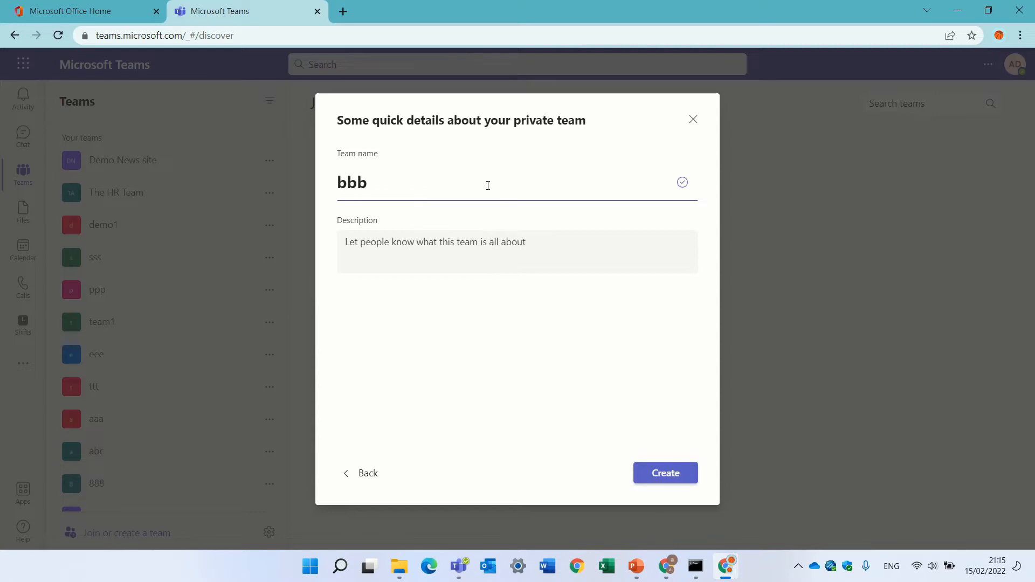
pyautogui.click(666, 472)
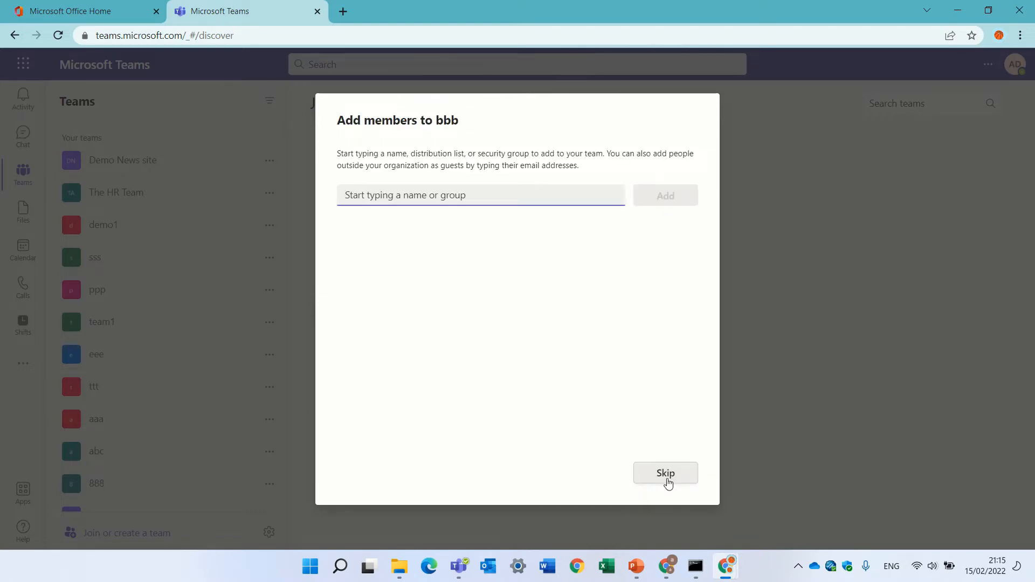
# Skip adding members so bbb opens on its General channel in the Teams list.
pyautogui.click(664, 472)
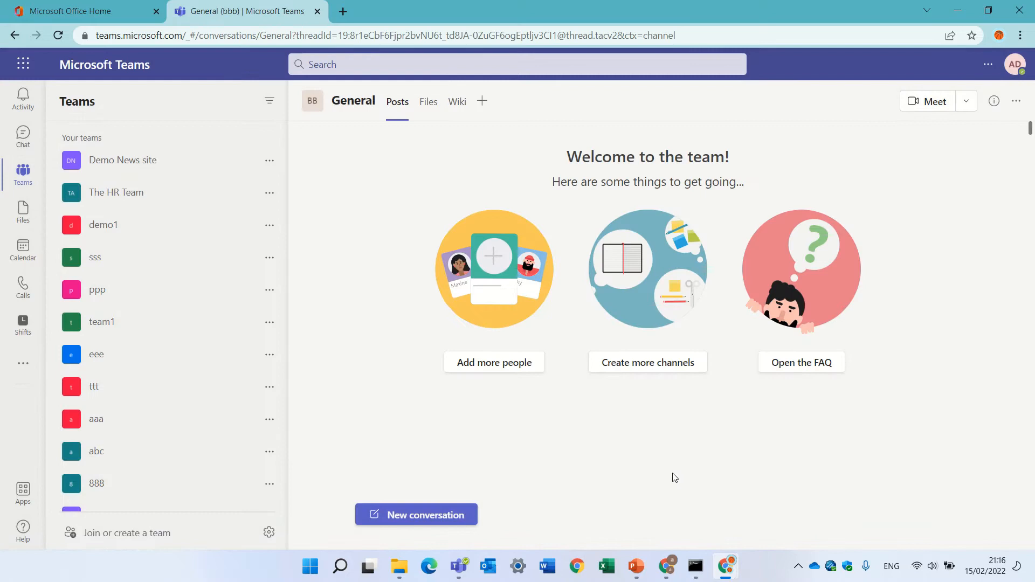
pyautogui.scroll(-3)
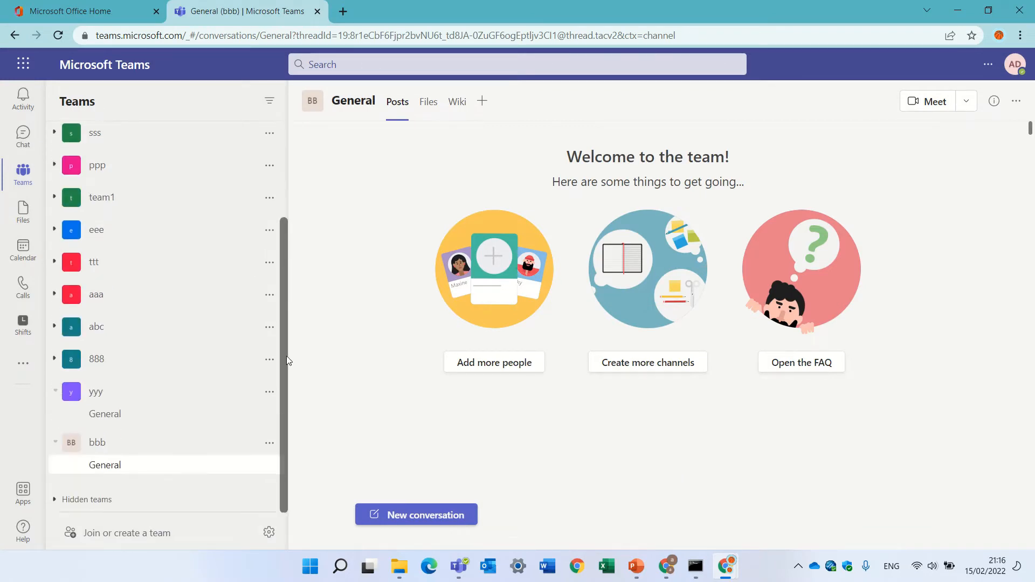
pyautogui.moveTo(447, 346)
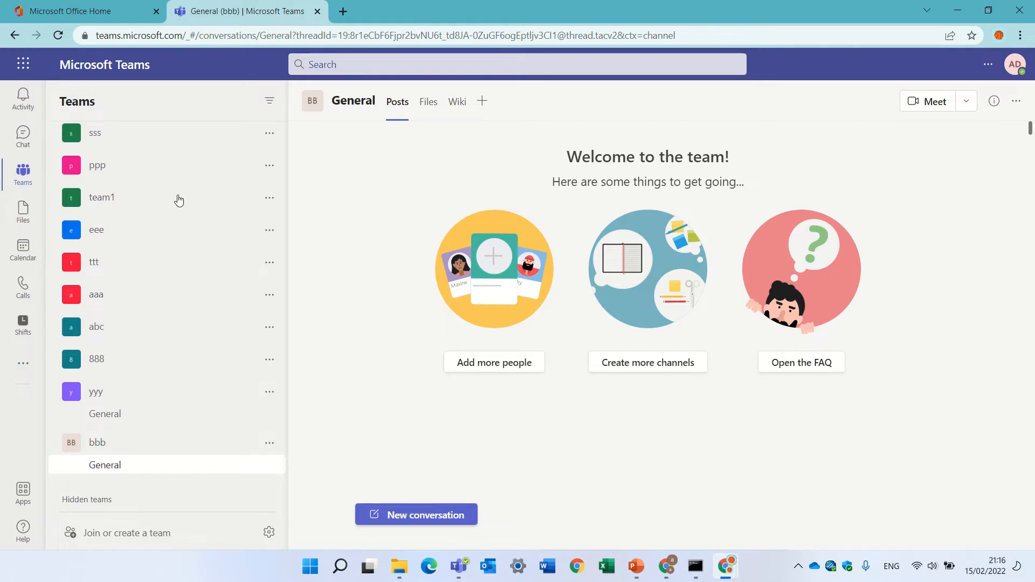
pyautogui.moveTo(335, 307)
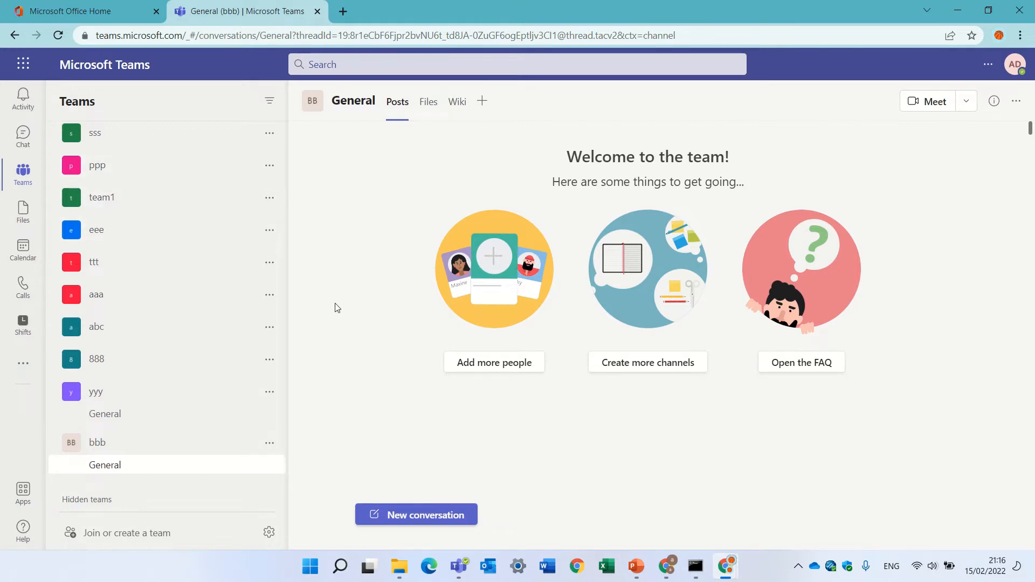
# Launch SharePoint from the Office Home app launcher.
pyautogui.click(79, 11)
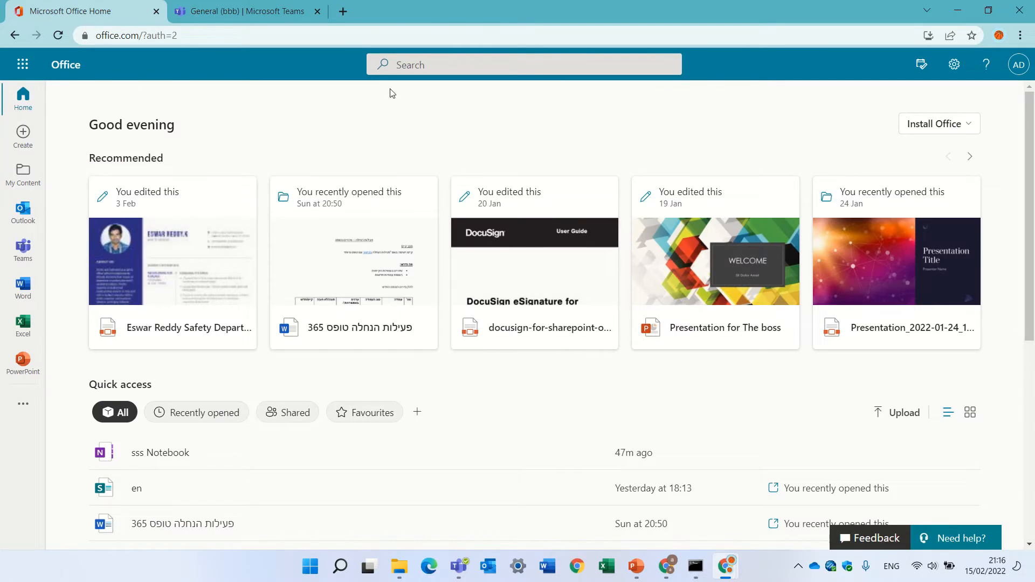
pyautogui.moveTo(23, 64)
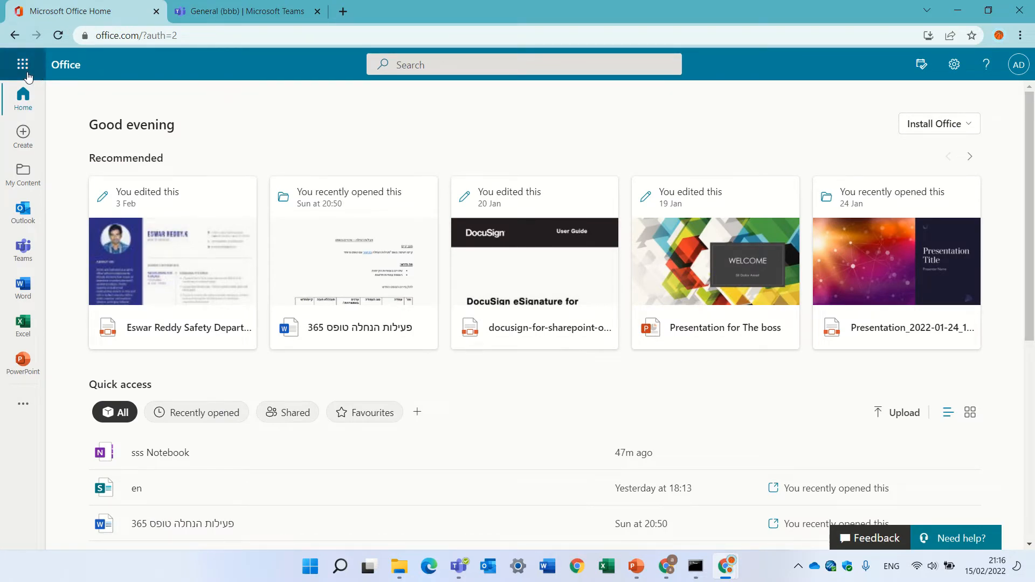
pyautogui.click(22, 64)
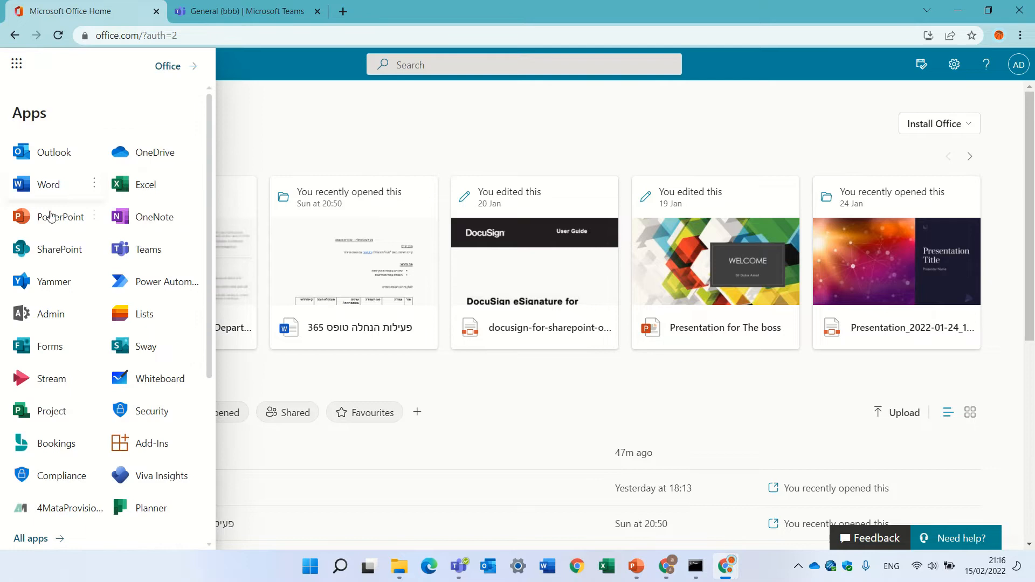
pyautogui.click(58, 249)
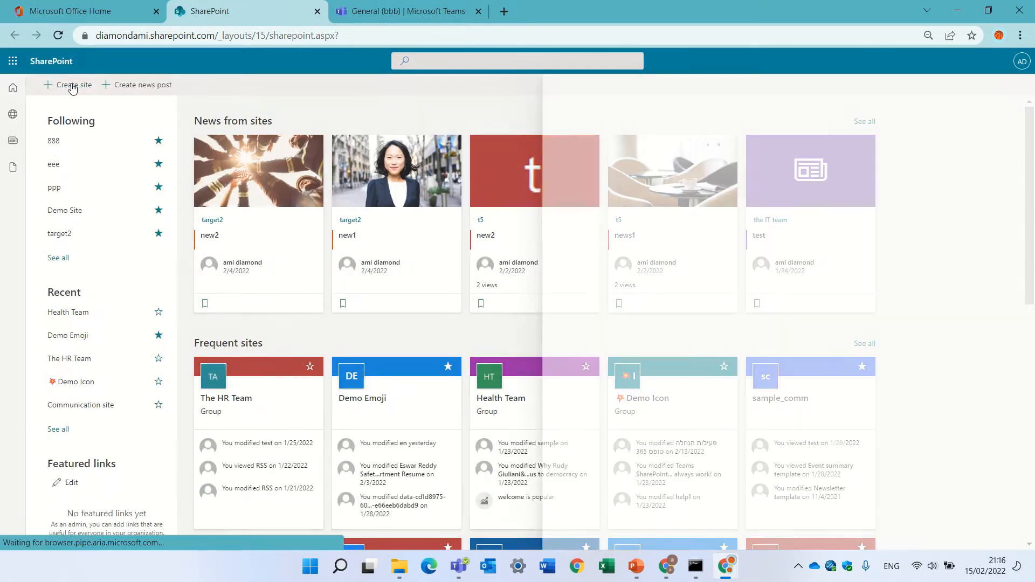
# Create a private team site named '1000' with no extra members and finish.
pyautogui.click(71, 85)
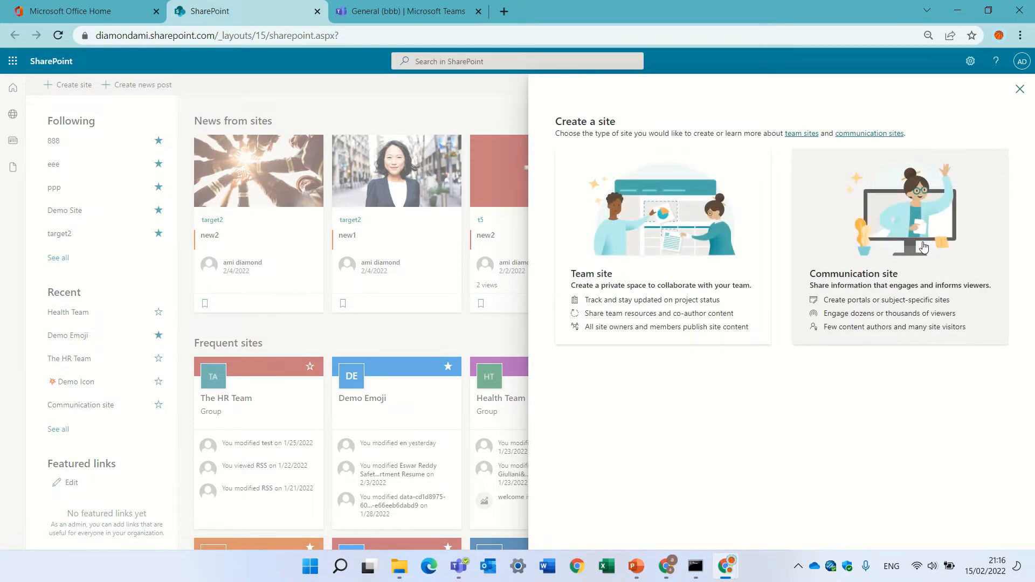
pyautogui.moveTo(663, 243)
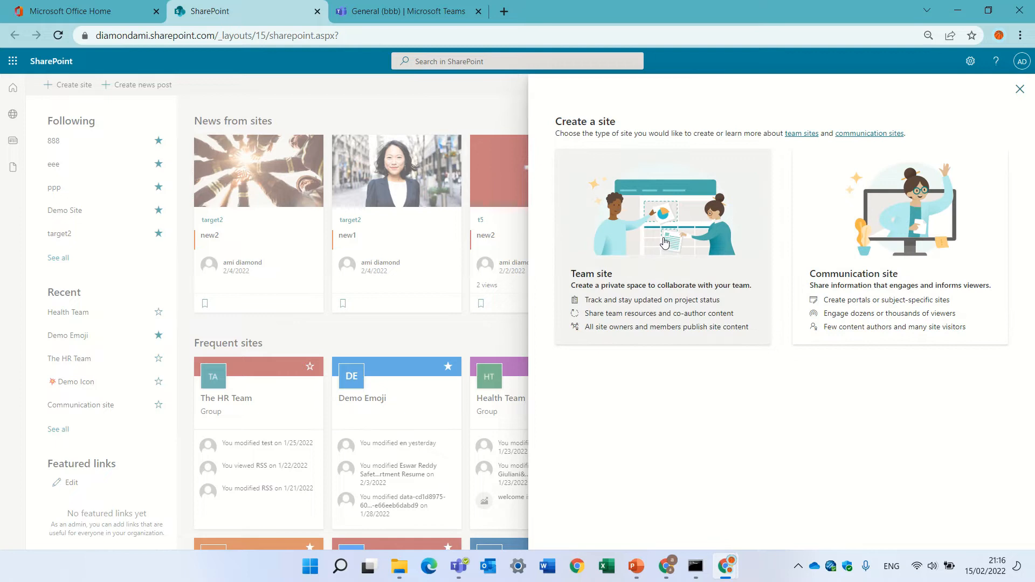
pyautogui.moveTo(640, 244)
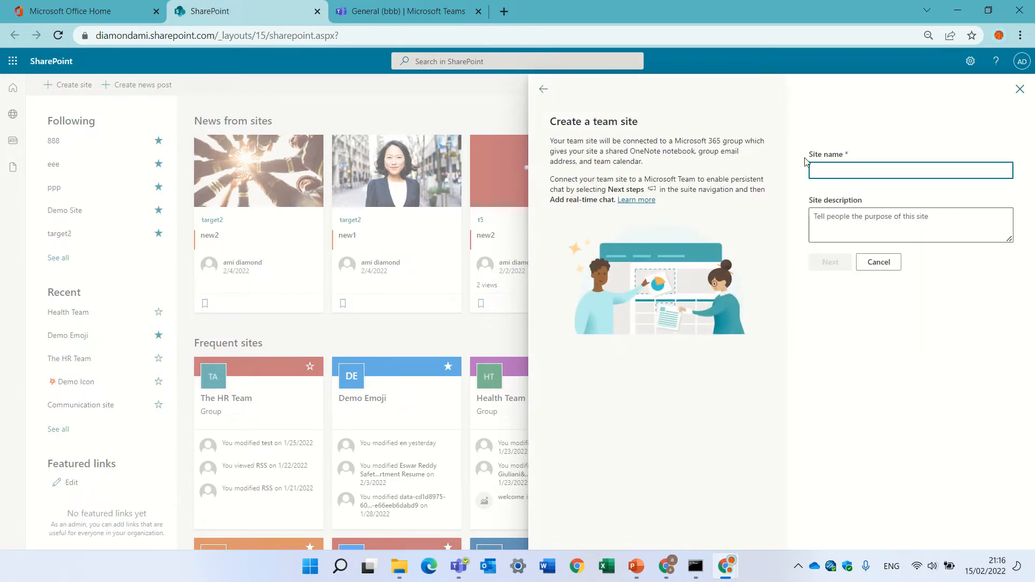
pyautogui.click(910, 169)
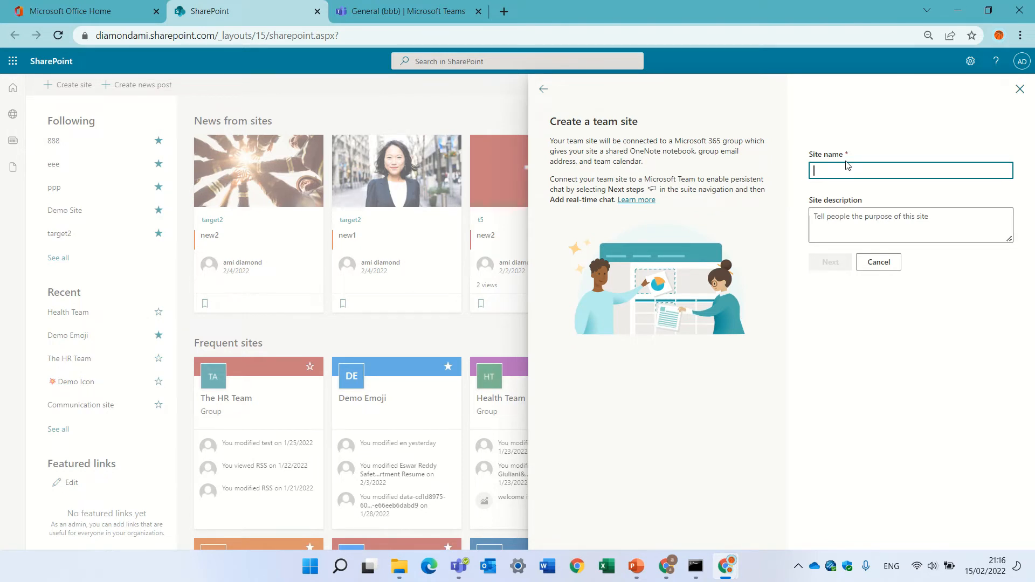
pyautogui.write('1000')
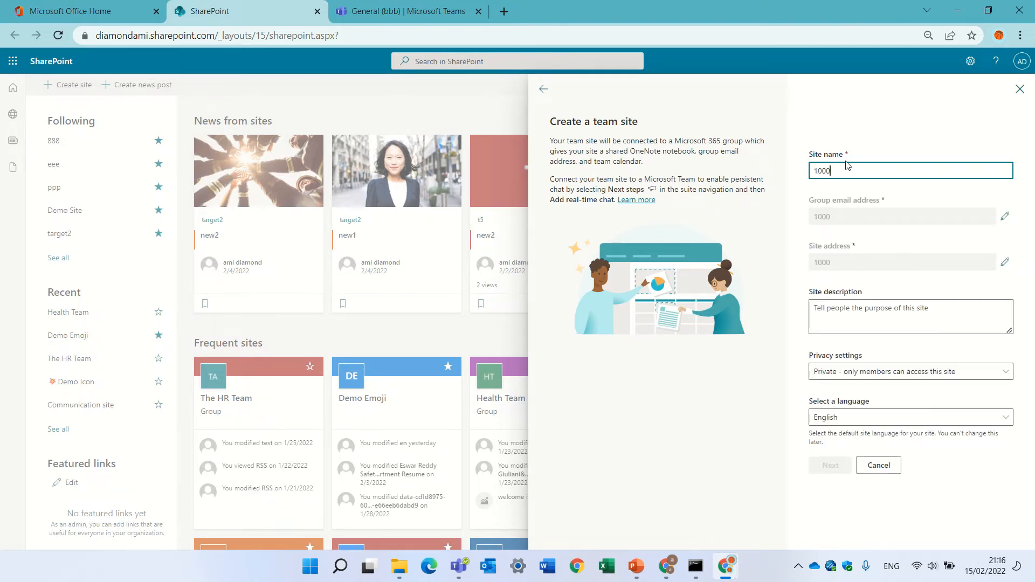
pyautogui.click(831, 465)
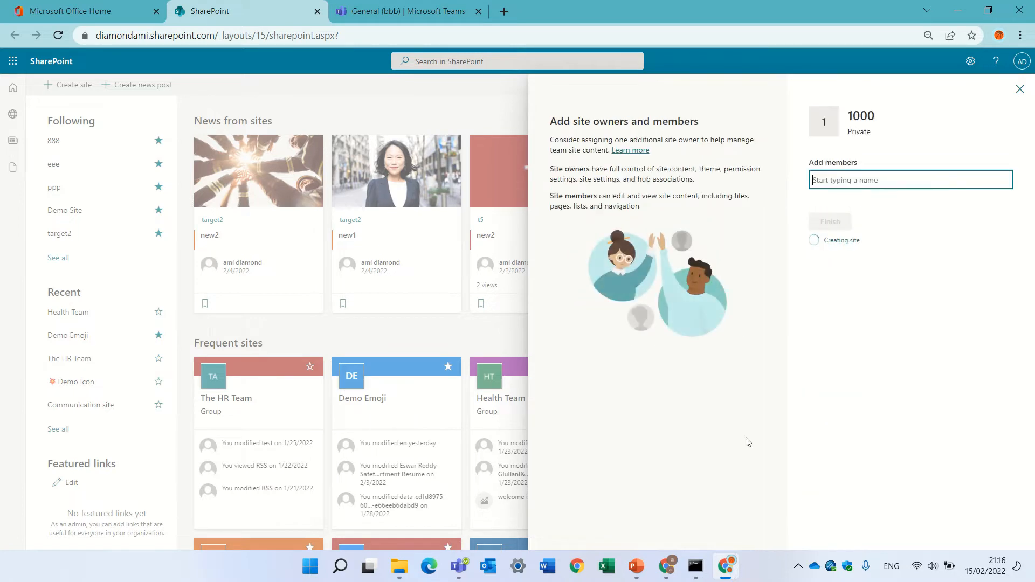
pyautogui.moveTo(823, 361)
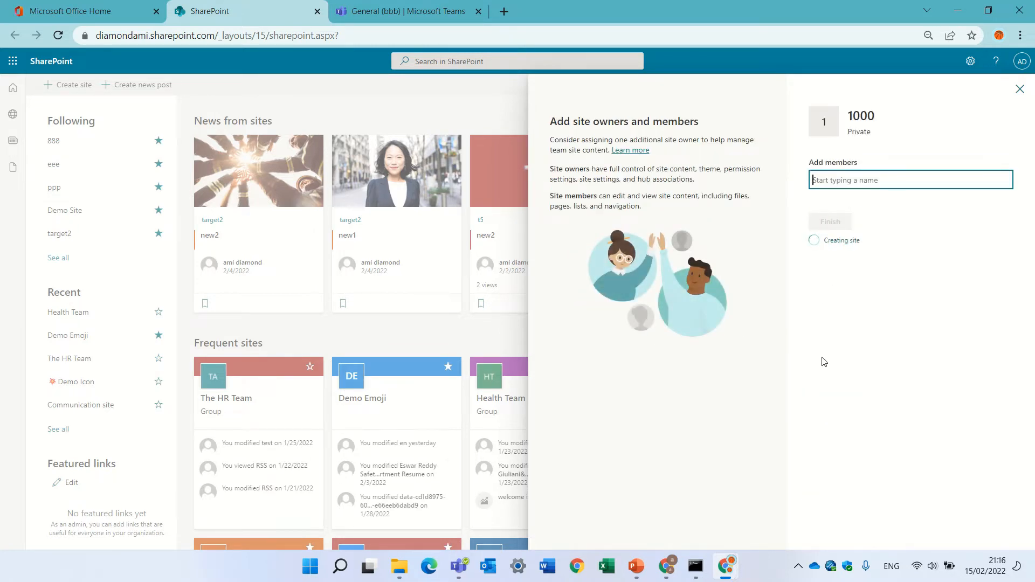
pyautogui.click(829, 221)
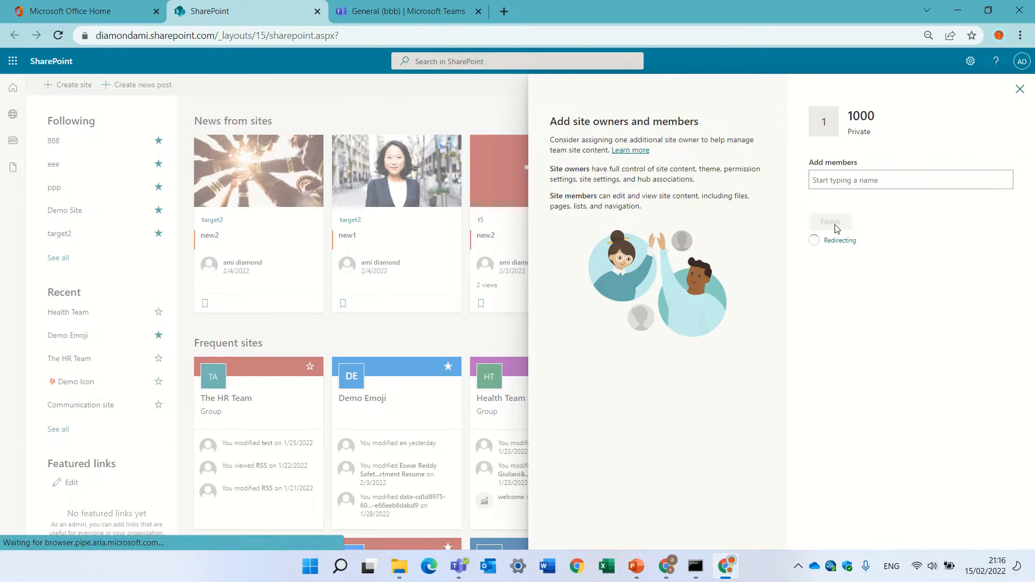
# Let the new 1000 team site redirect to its Home page.
pyautogui.click(830, 222)
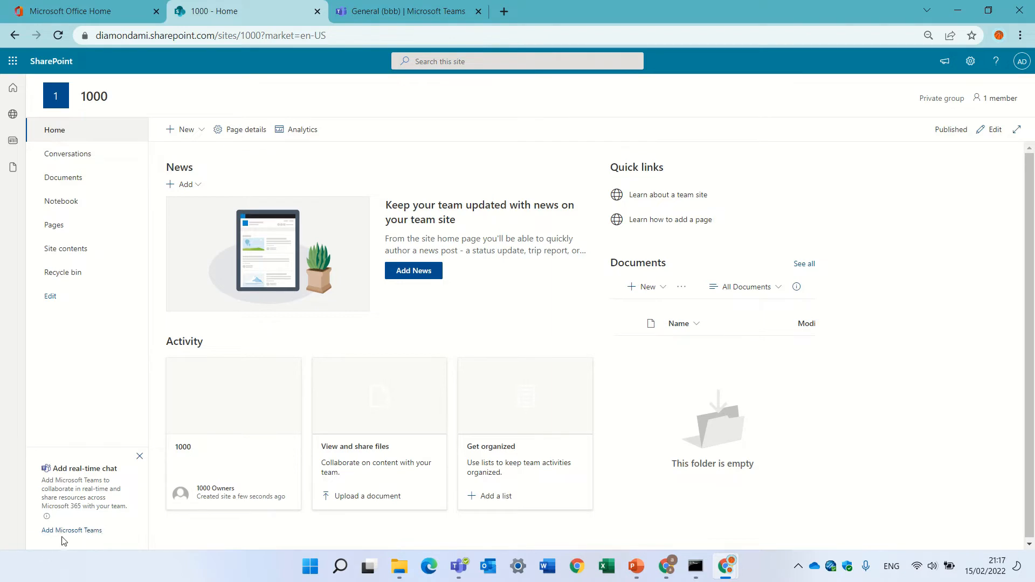
pyautogui.moveTo(71, 531)
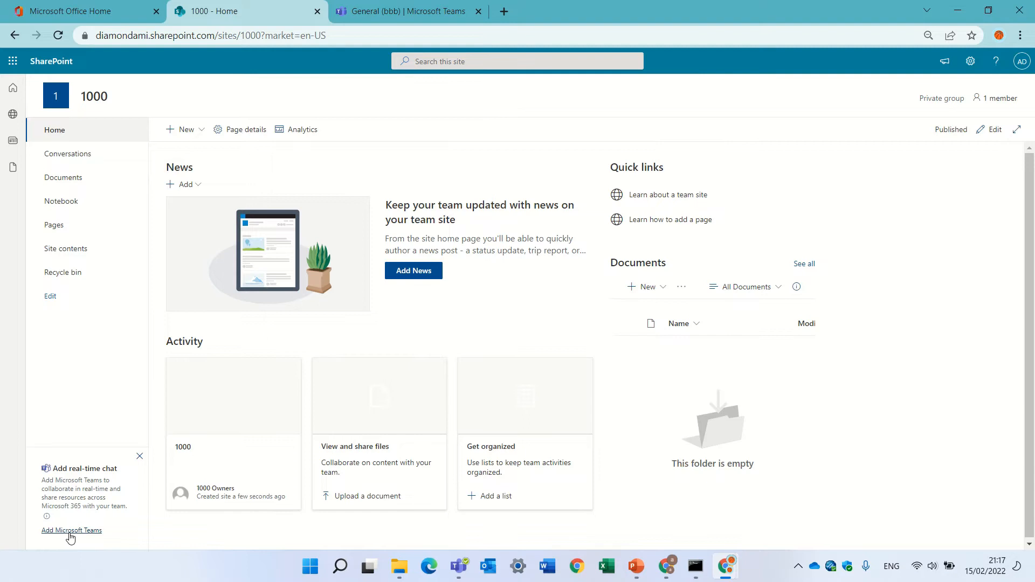
# Add Microsoft Teams to the 1000 site, keeping the Documents library pinned as a tab.
pyautogui.click(71, 531)
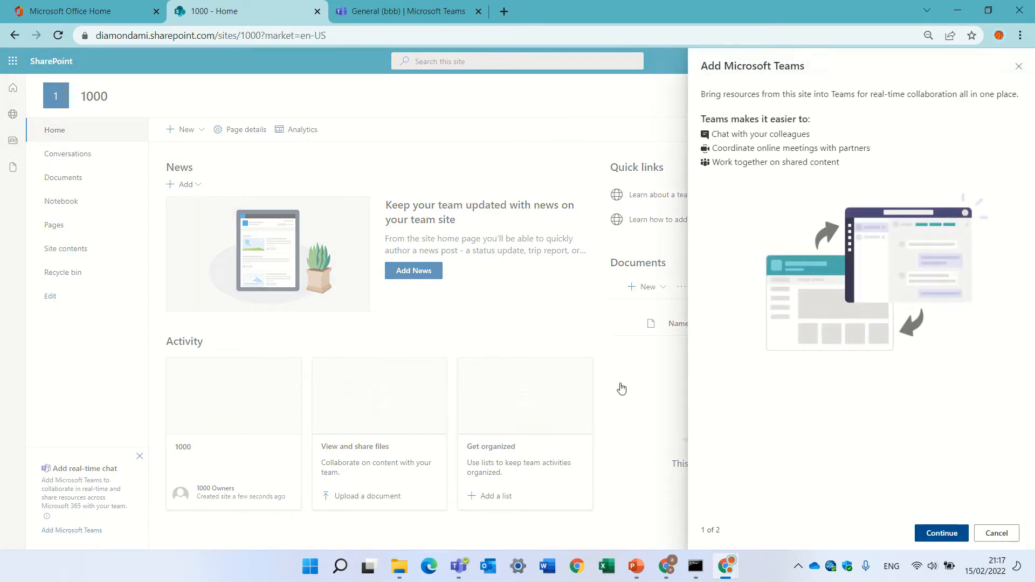
pyautogui.moveTo(940, 533)
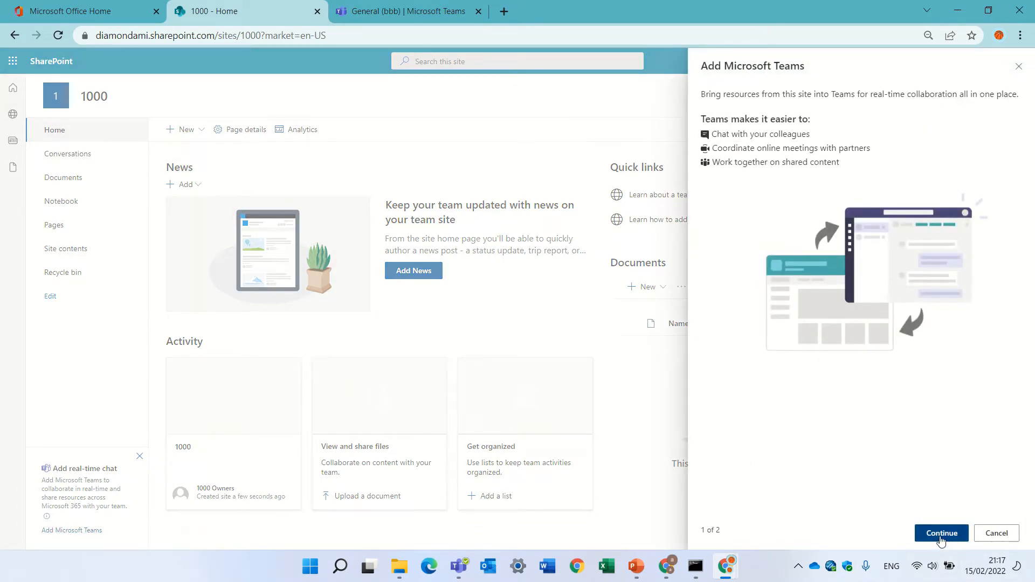
pyautogui.click(941, 533)
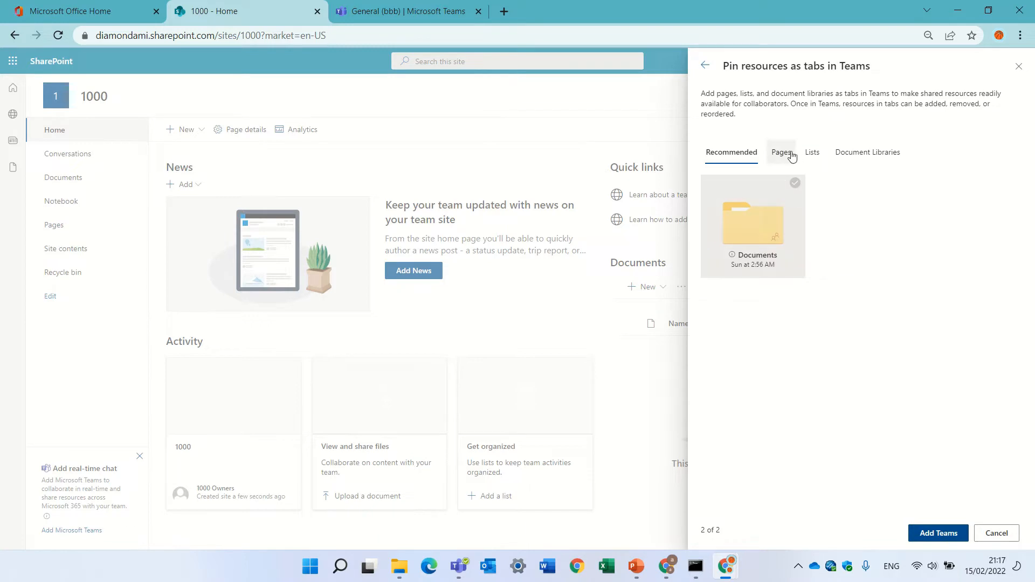
pyautogui.click(867, 152)
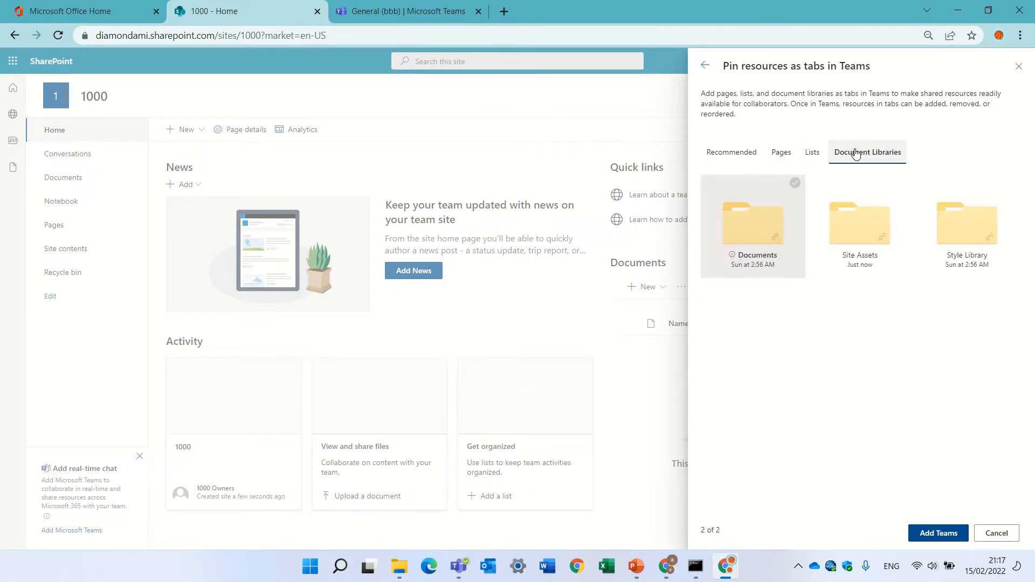
pyautogui.click(732, 152)
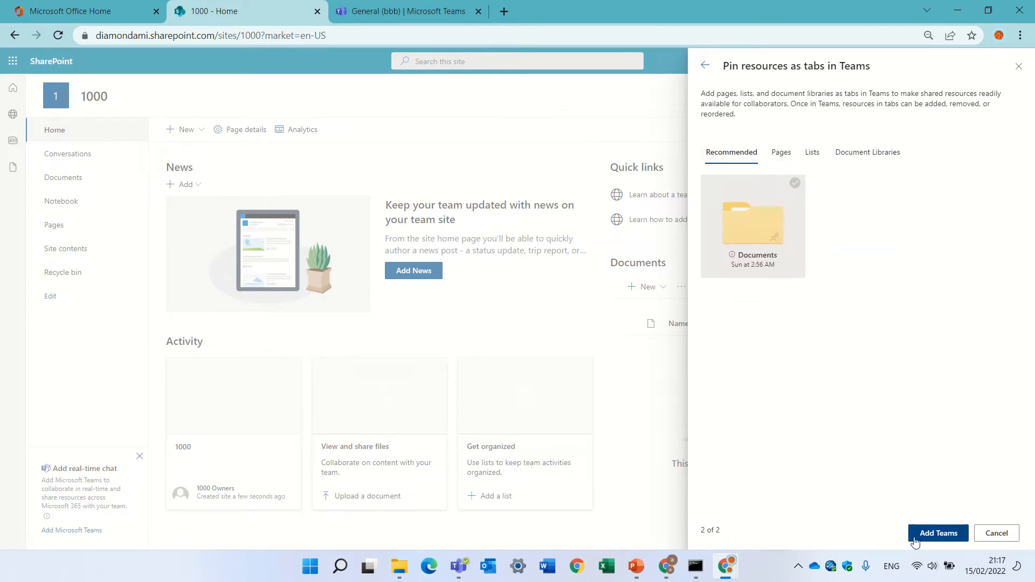
pyautogui.click(938, 533)
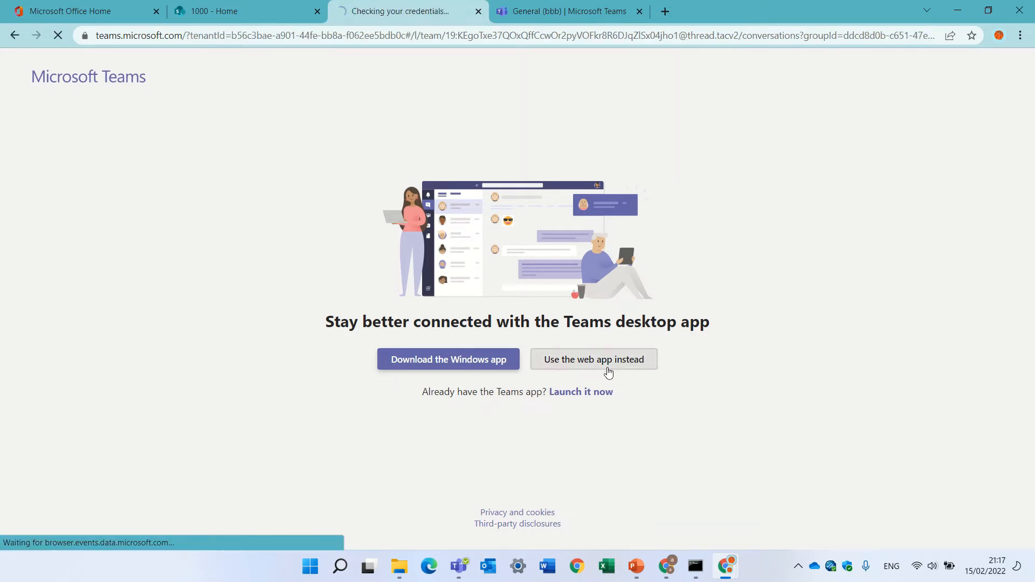
# View the 1000 team in the Teams web app, then return to the 1000 SharePoint site.
pyautogui.click(592, 359)
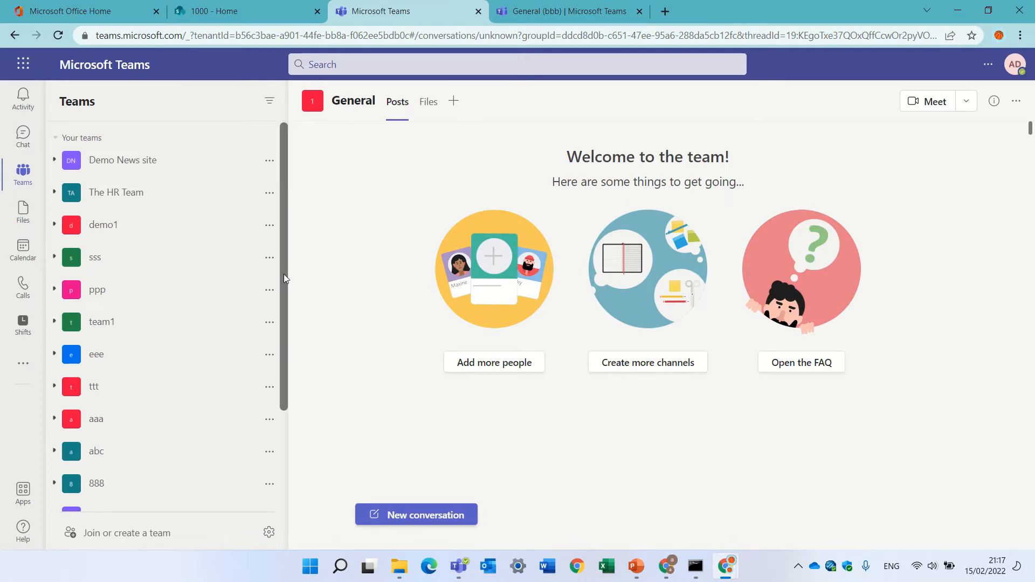
pyautogui.scroll(-3)
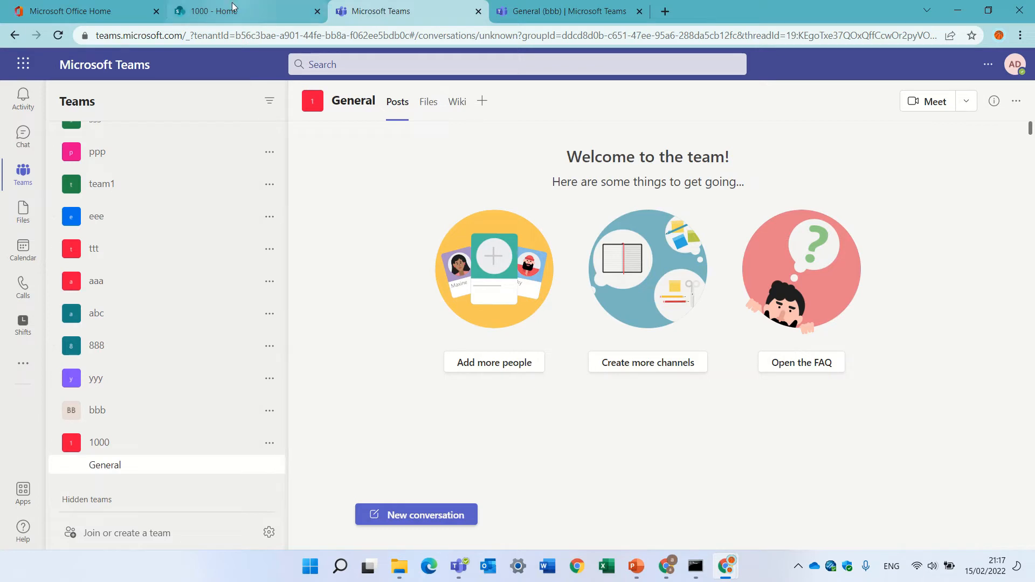
pyautogui.click(225, 10)
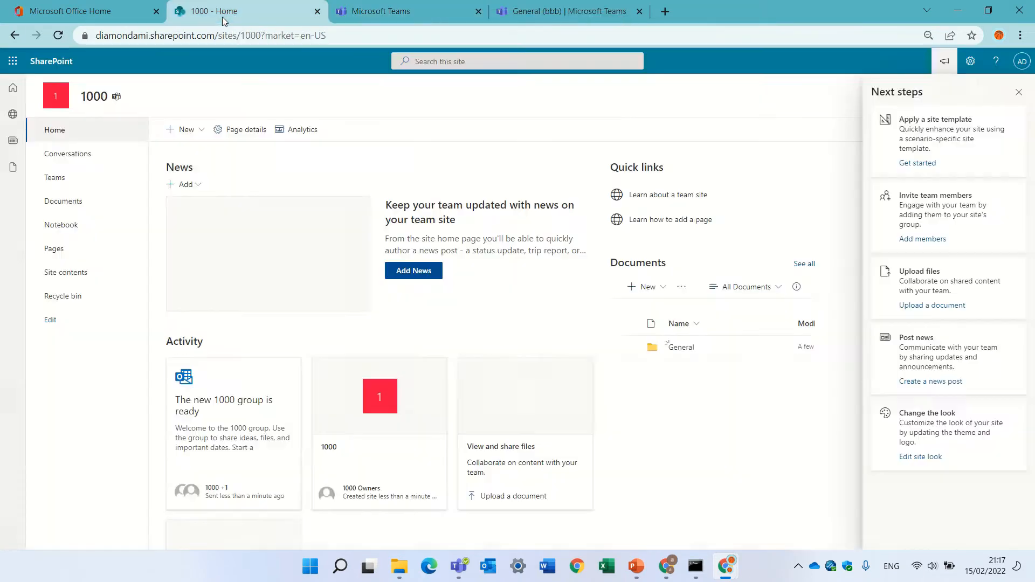
# Reach the Microsoft 365 admin center and show all admin navigation sections.
pyautogui.click(12, 60)
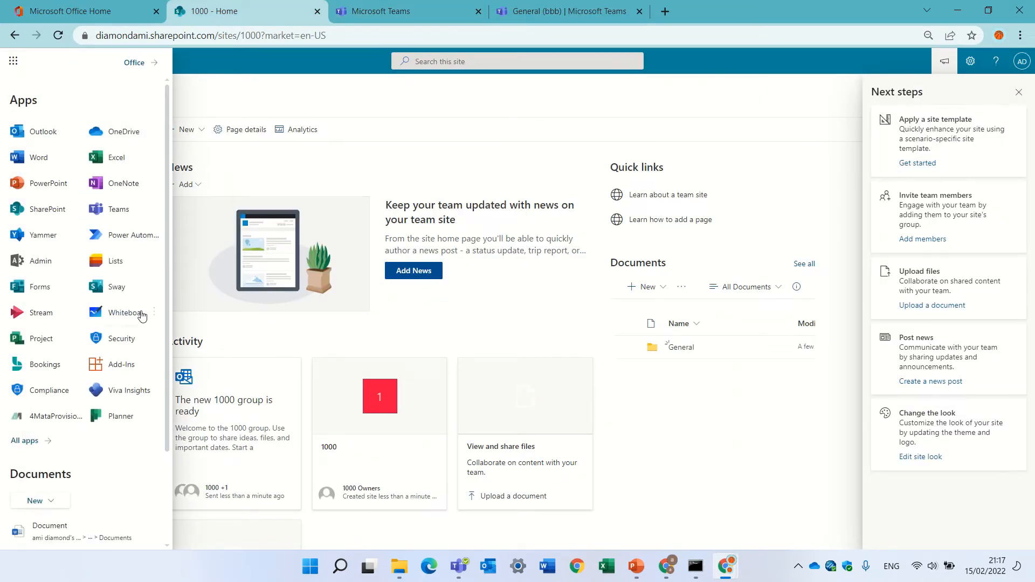
pyautogui.click(41, 261)
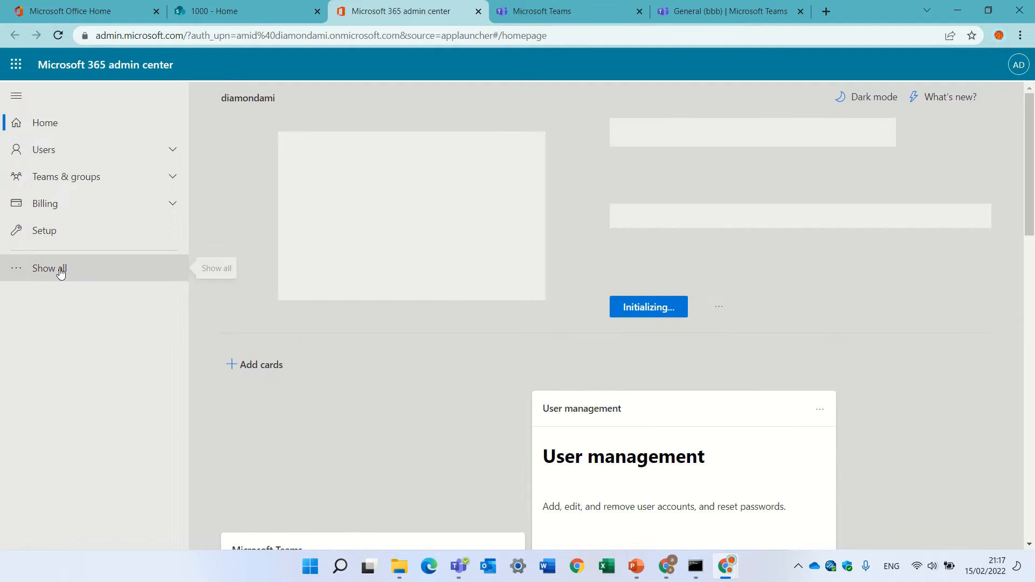
pyautogui.click(49, 269)
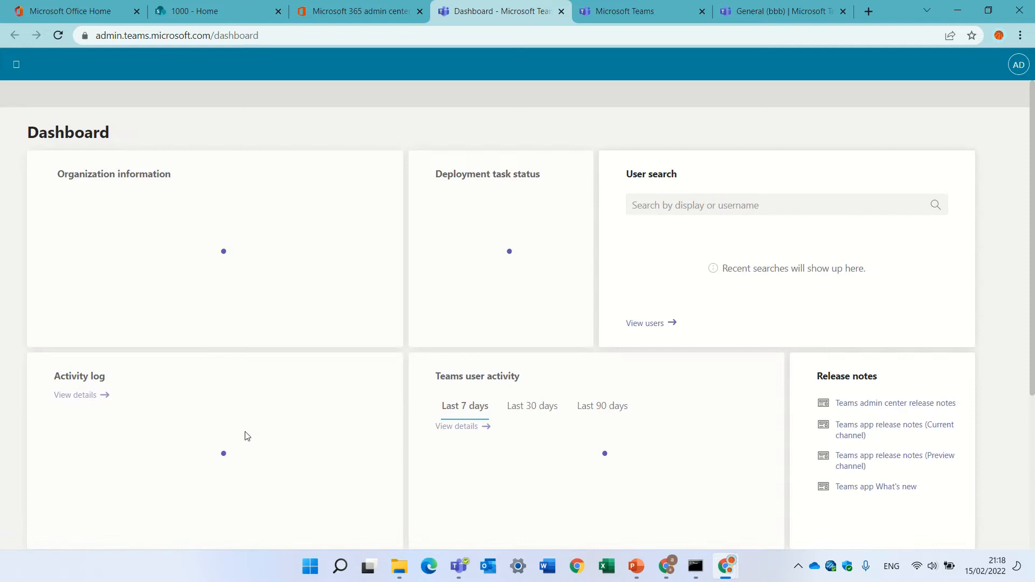
# From Teams > Manage teams, start the Add a new team form.
pyautogui.click(16, 63)
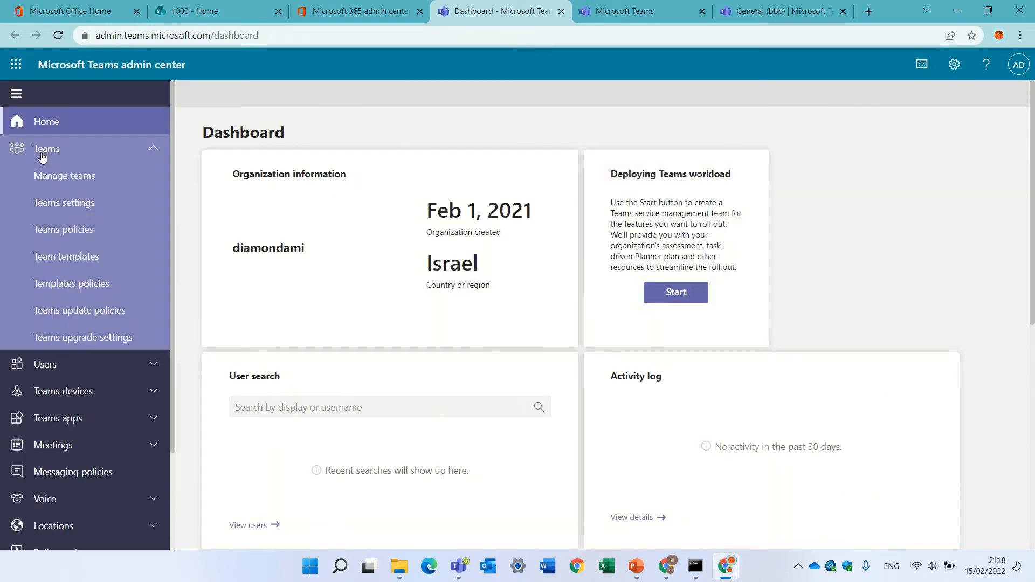
pyautogui.click(64, 176)
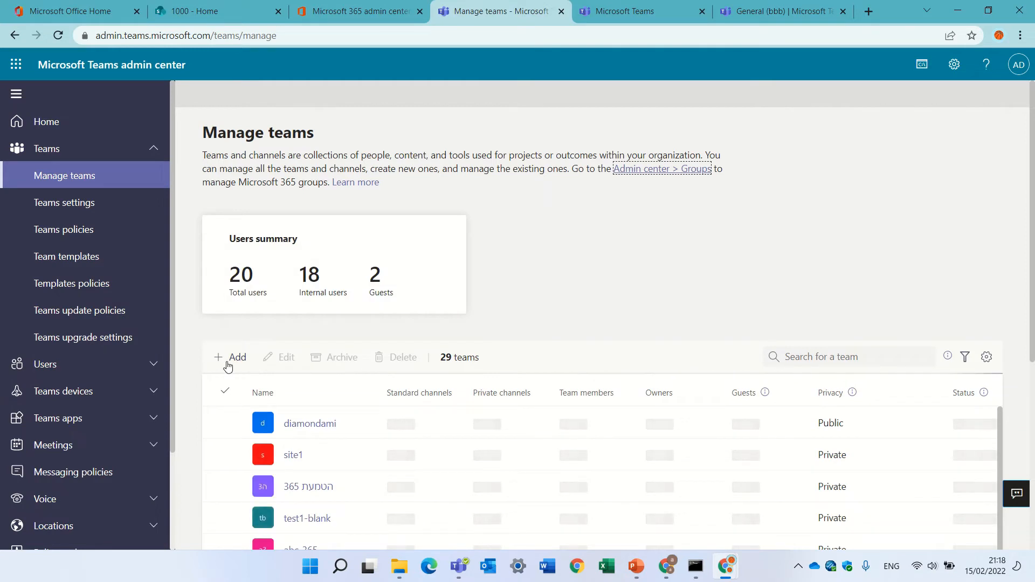
pyautogui.click(229, 357)
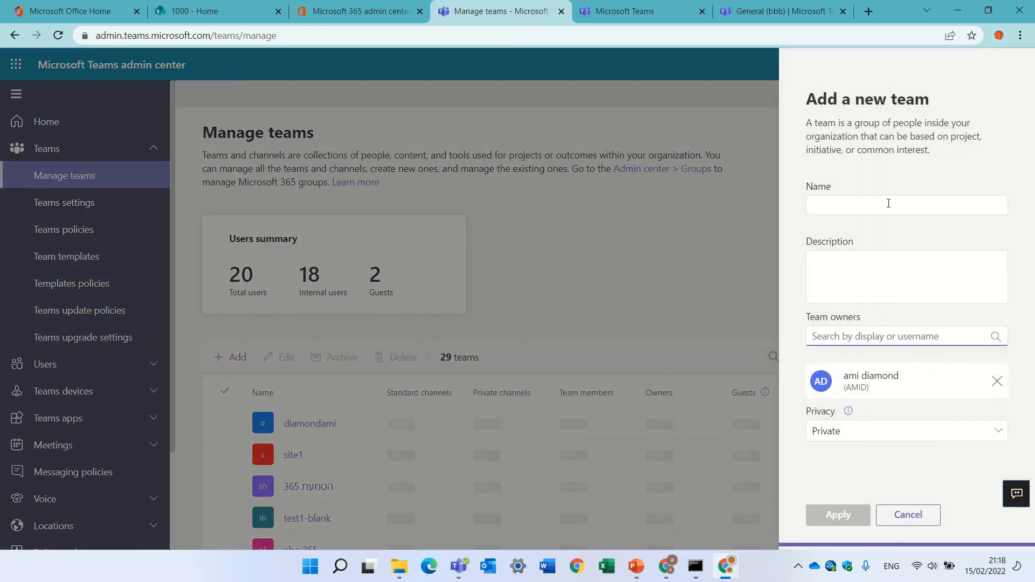
# Name the team 2000 and add Alex Wilber as a second owner.
pyautogui.click(908, 205)
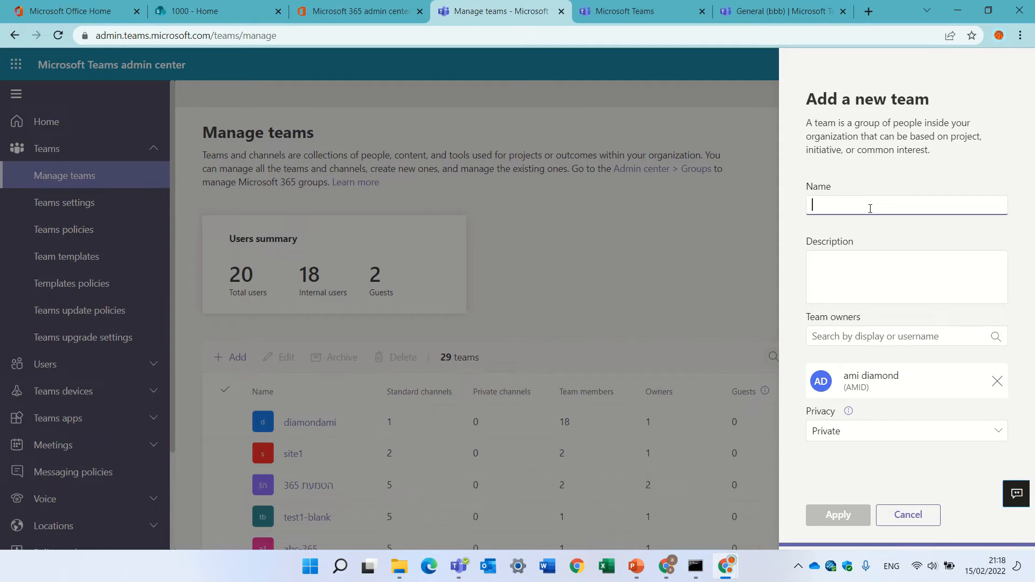
pyautogui.write('2000')
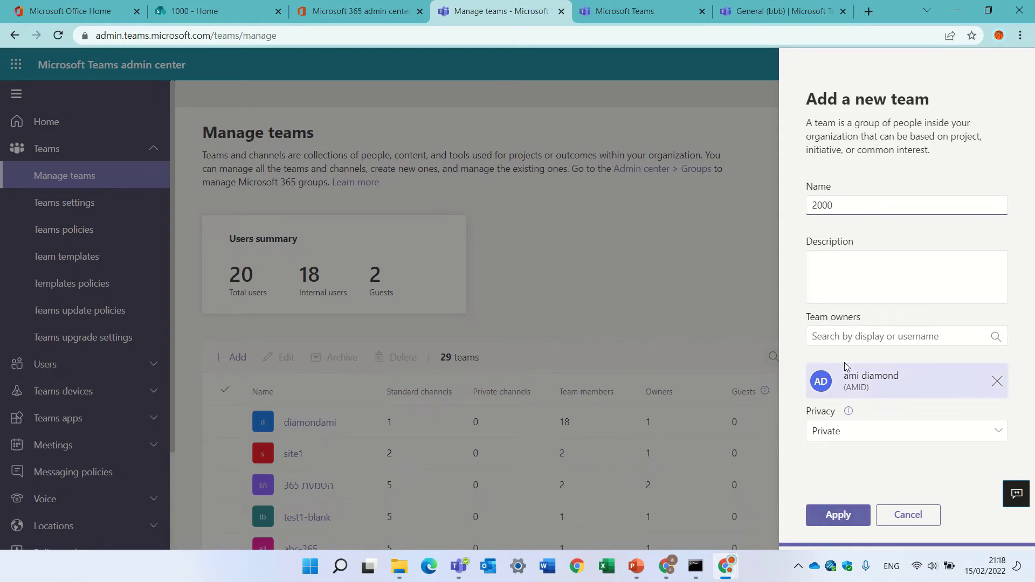
pyautogui.write('alex')
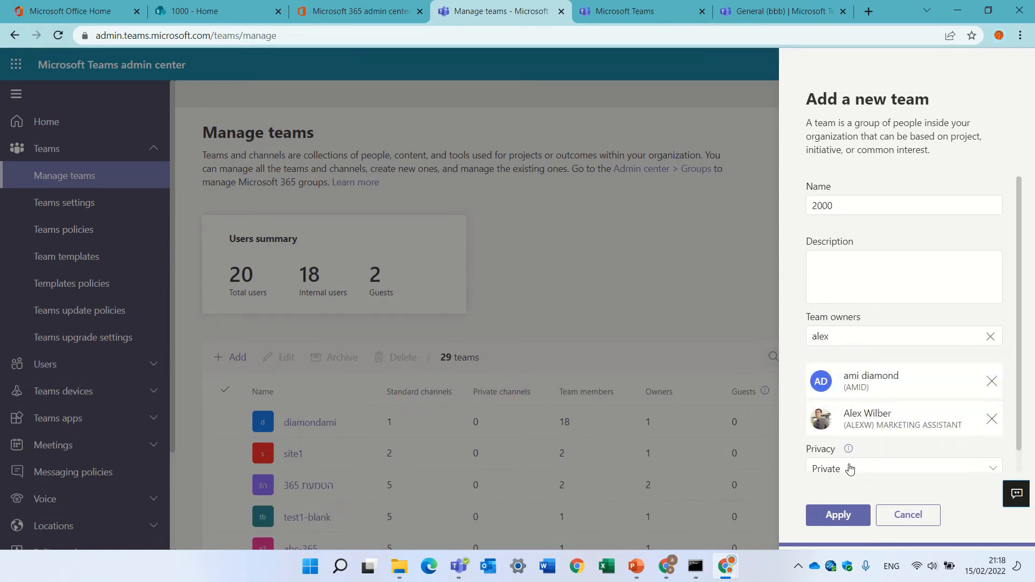
# Set the team's privacy to Private and apply to create it.
pyautogui.click(902, 468)
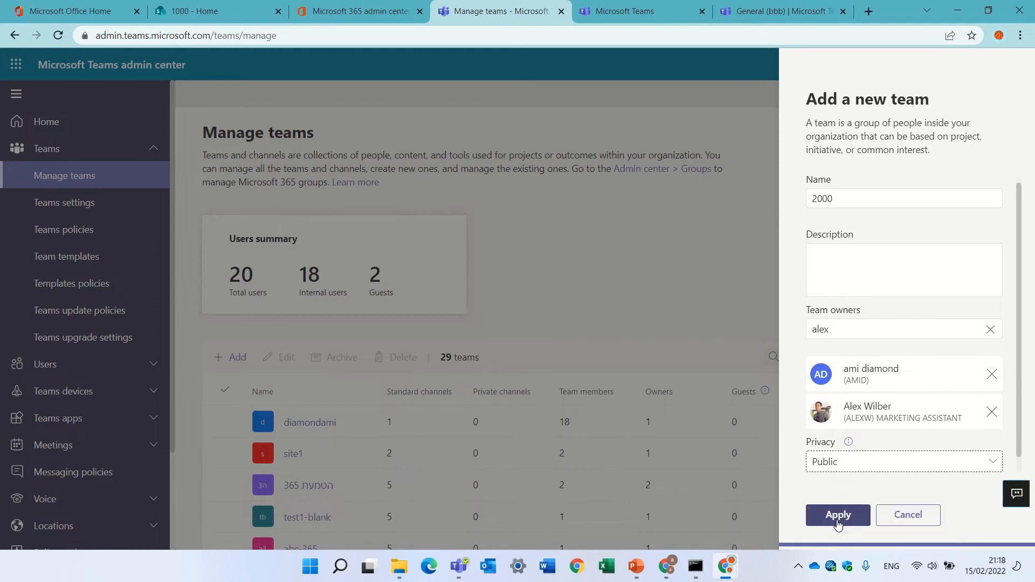
pyautogui.click(903, 461)
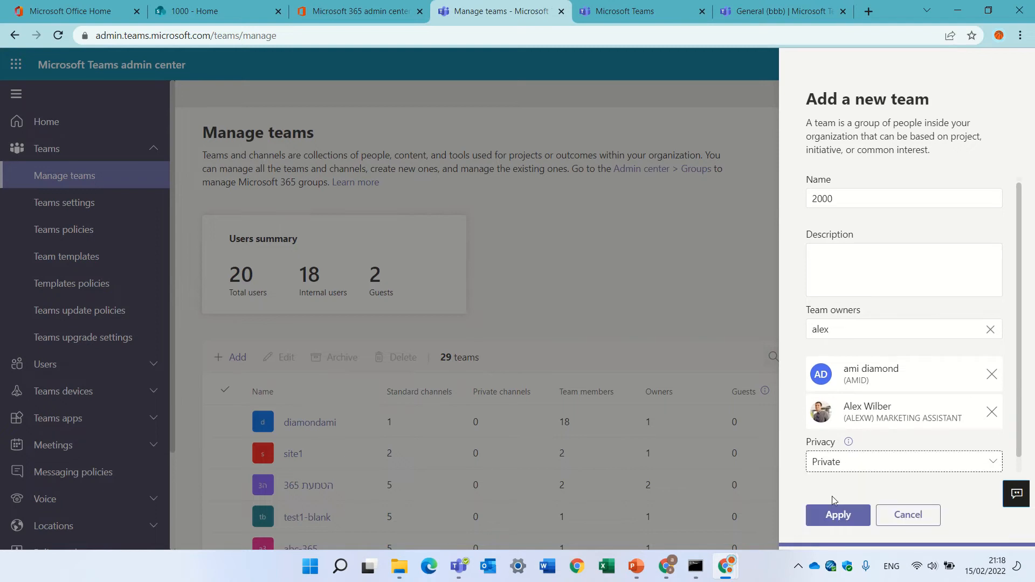
pyautogui.click(837, 515)
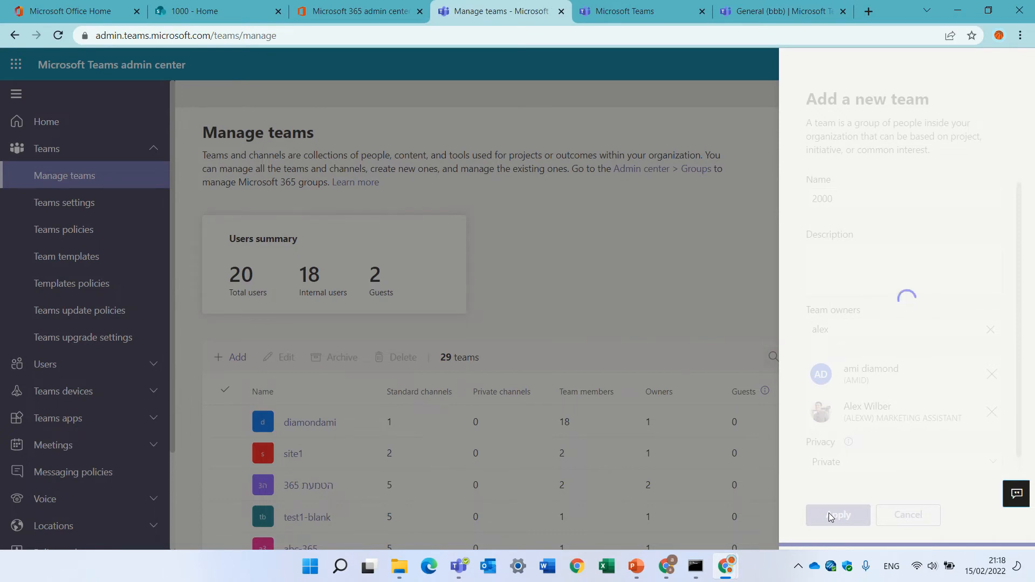
pyautogui.moveTo(619, 282)
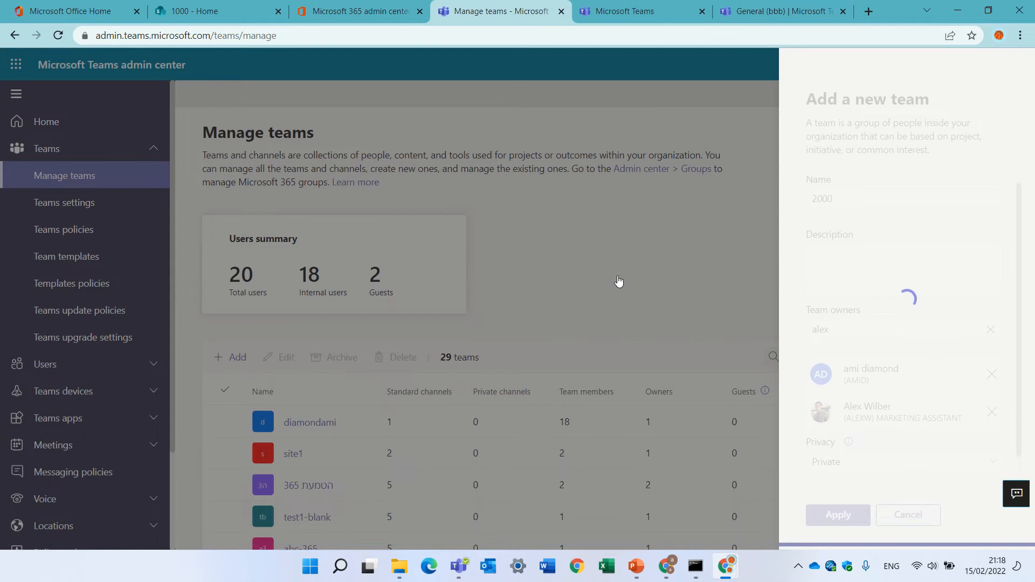
pyautogui.moveTo(417, 183)
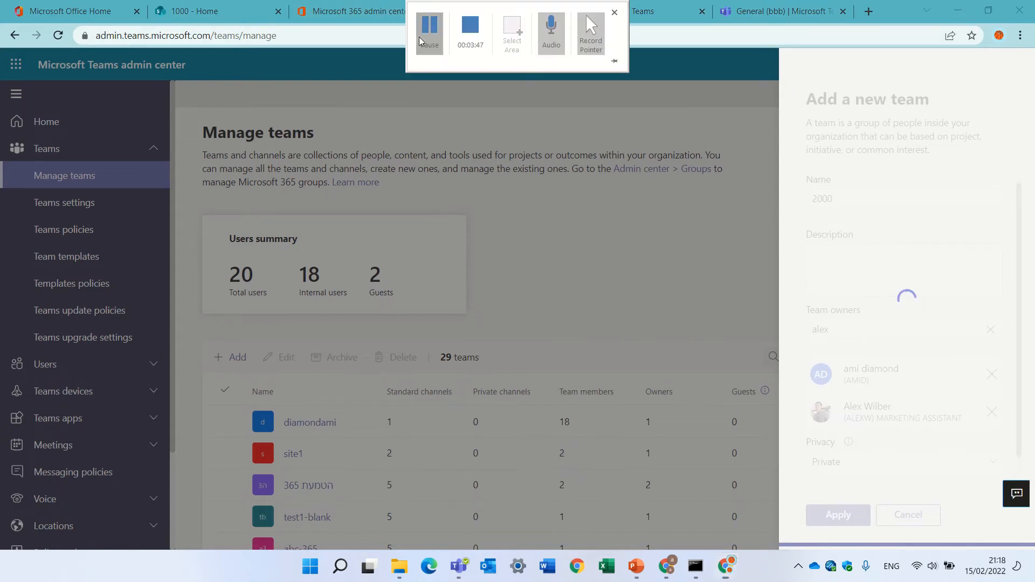
pyautogui.click(837, 515)
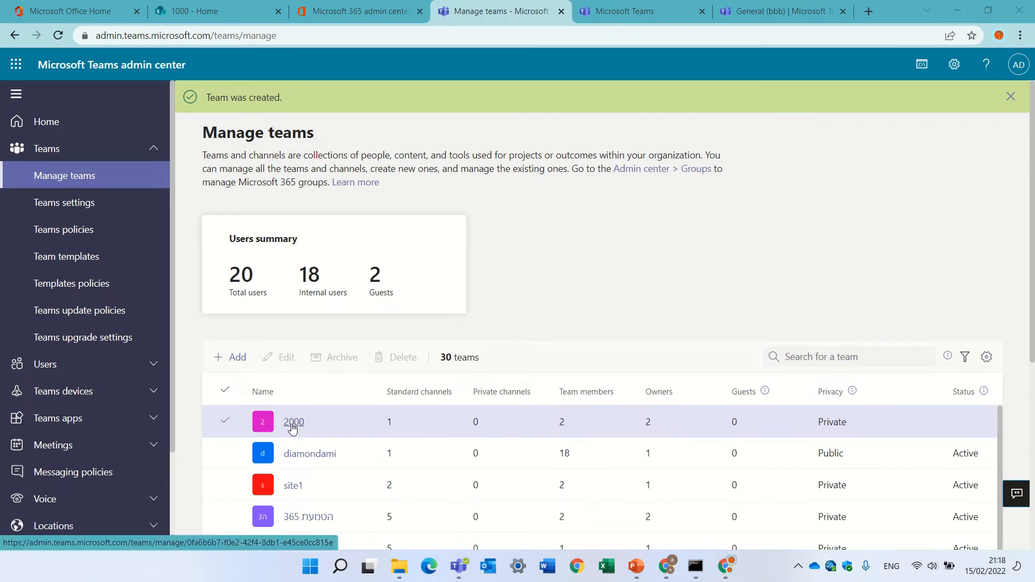
# View team 2000's details and launch Open in Teams.
pyautogui.click(294, 421)
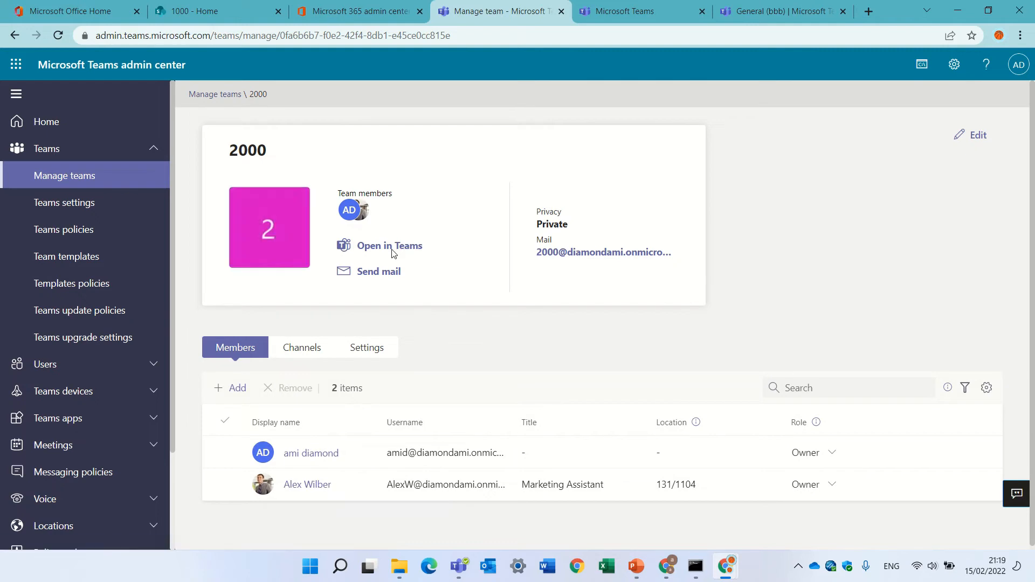
pyautogui.click(390, 245)
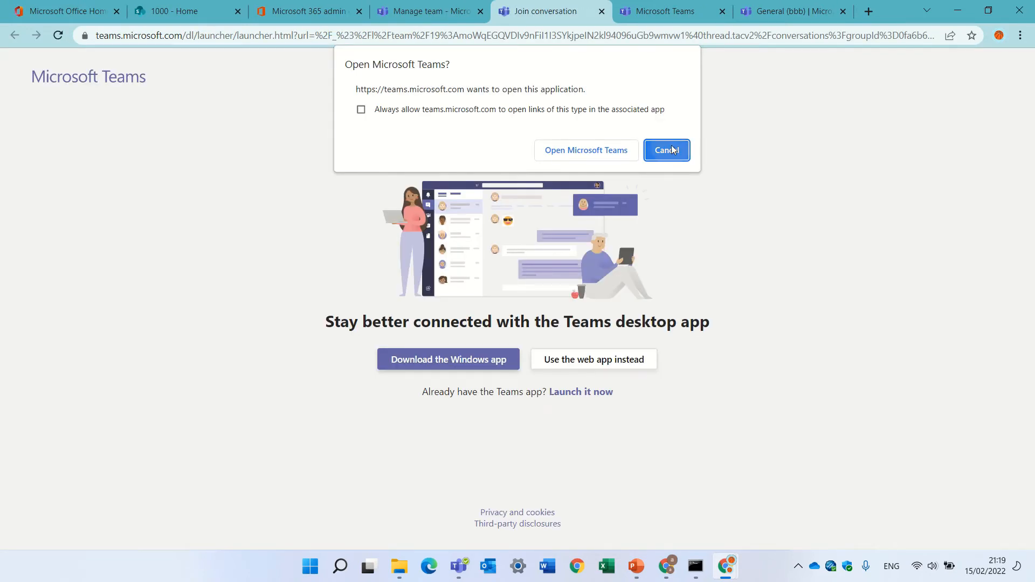
# Skip the desktop app prompt and load team 2000's General channel in the Teams web app.
pyautogui.click(666, 150)
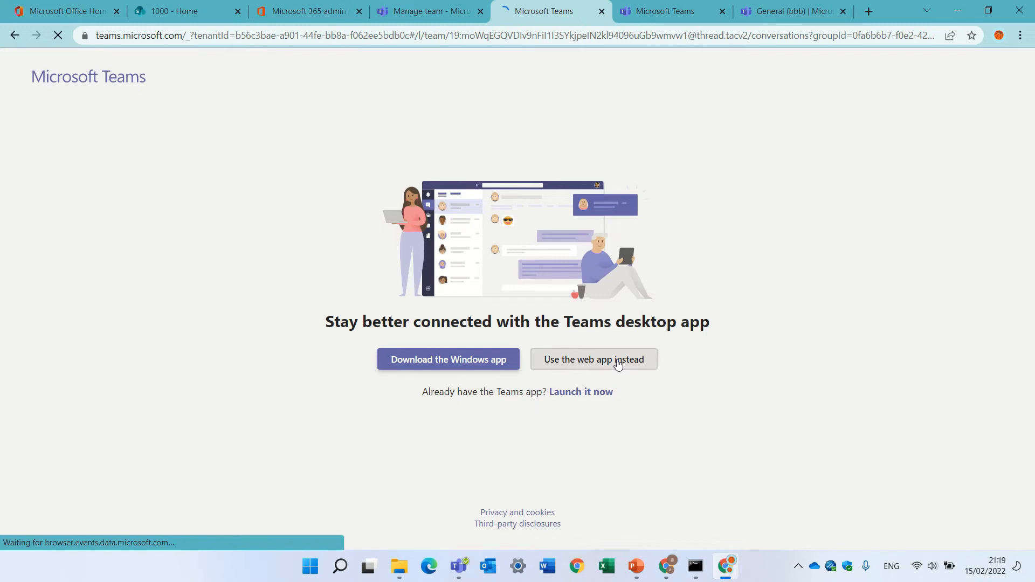
pyautogui.click(593, 359)
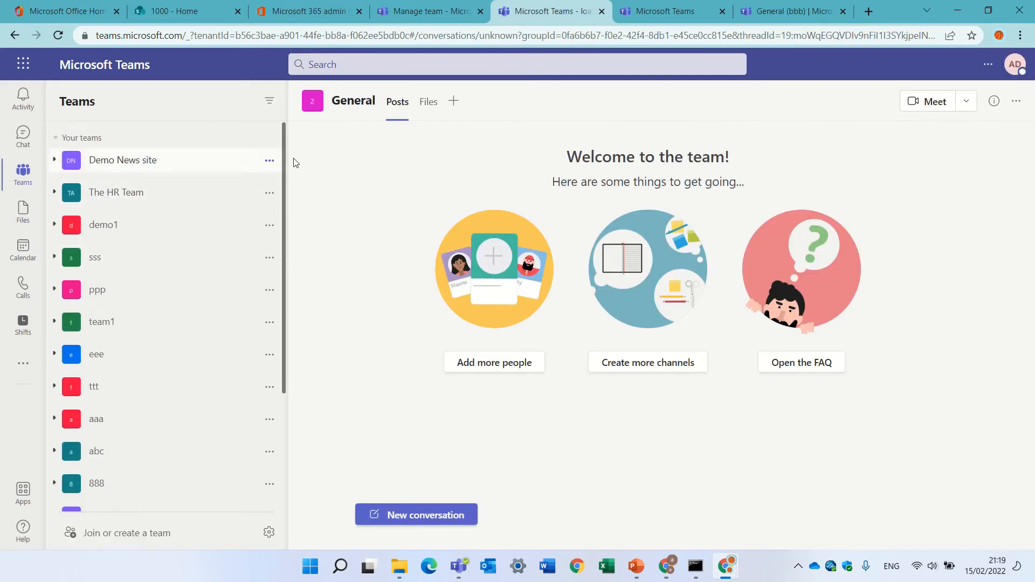
pyautogui.scroll(-3)
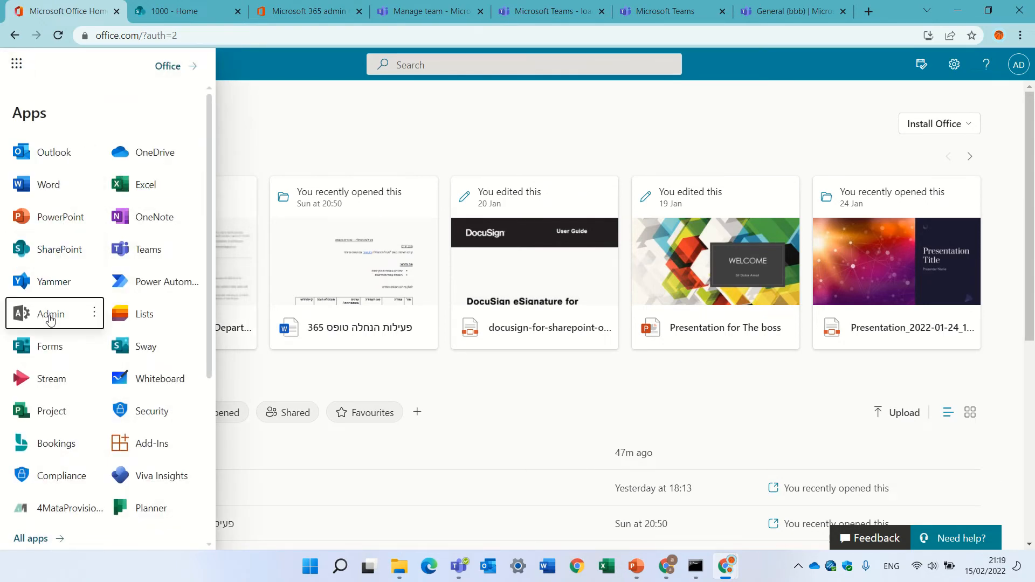
# Go to Admin > Teams & groups > Active teams & groups and start the Add a group wizard.
pyautogui.click(51, 314)
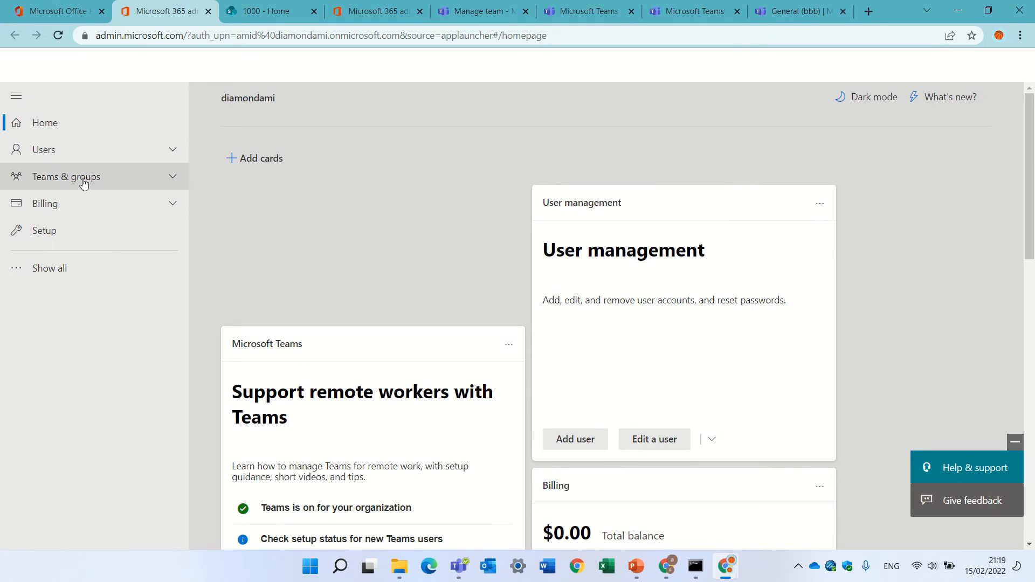
pyautogui.click(66, 176)
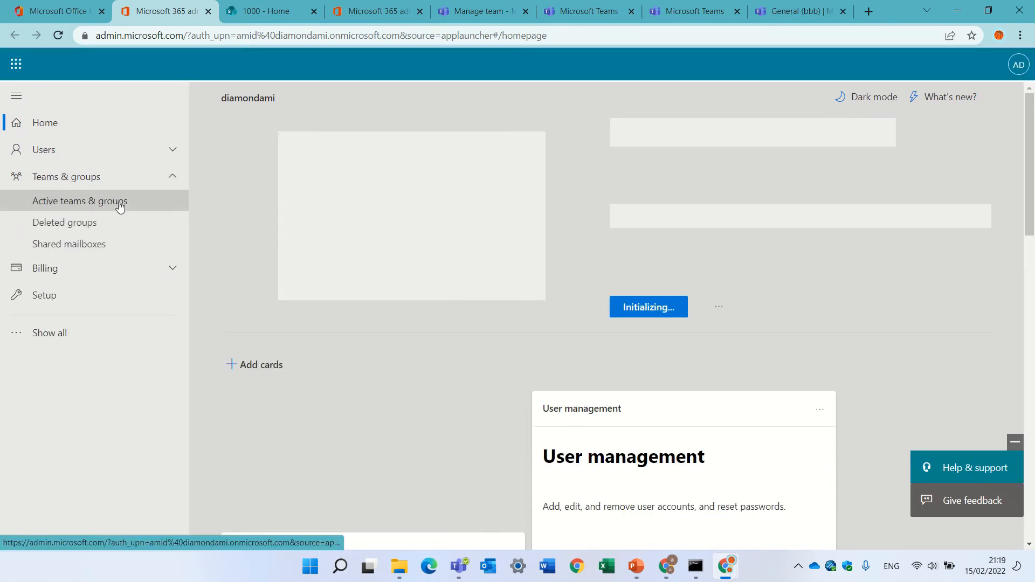
pyautogui.click(79, 200)
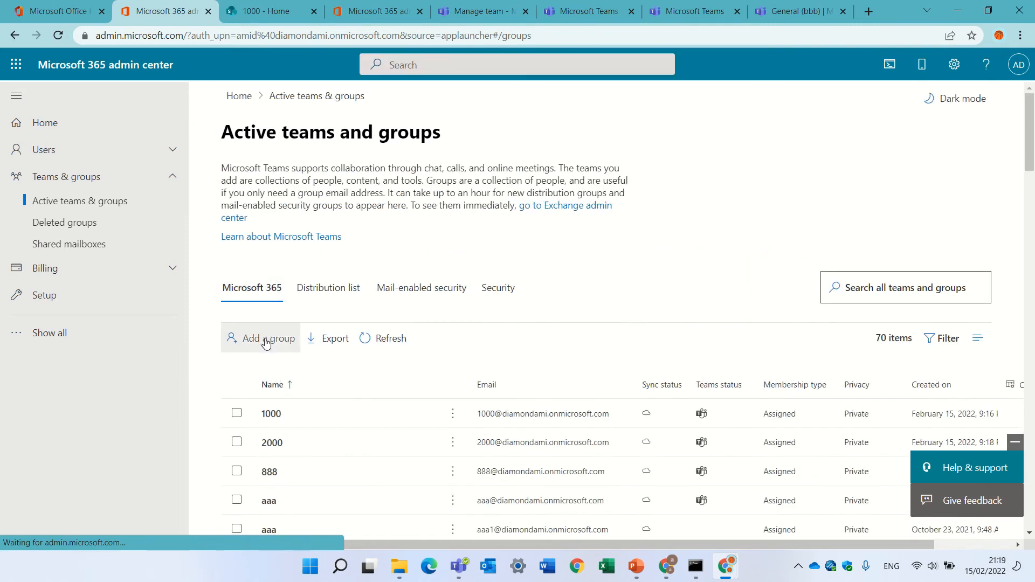
pyautogui.click(267, 337)
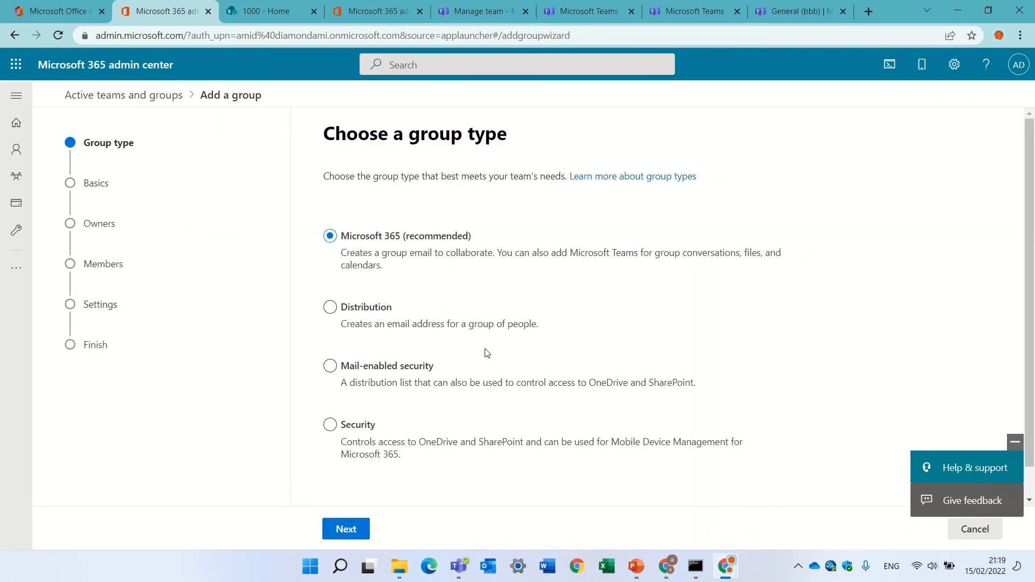
# Keep the Microsoft 365 type, name the group 'the team' with description 'team'.
pyautogui.click(345, 529)
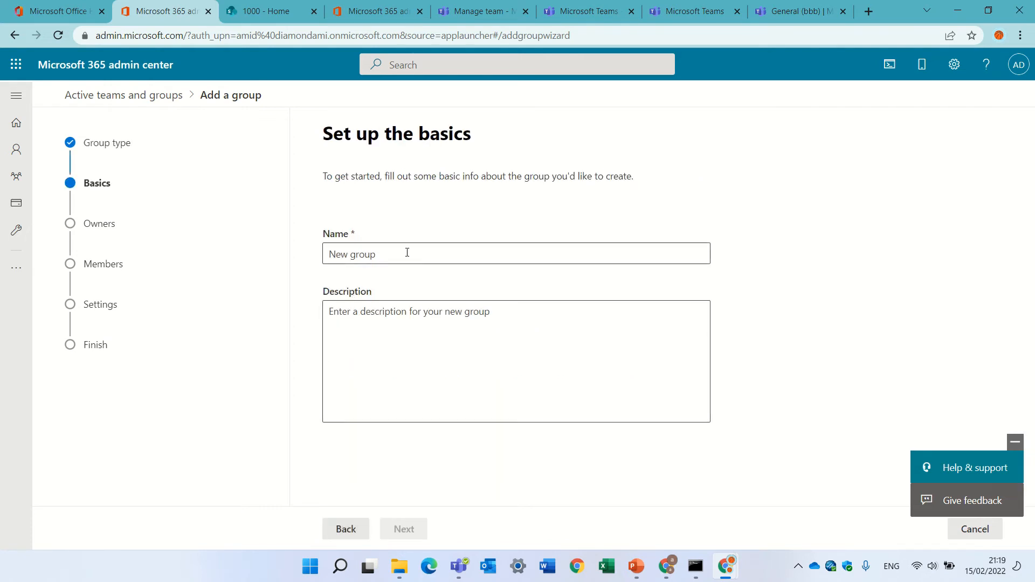
pyautogui.write('the')
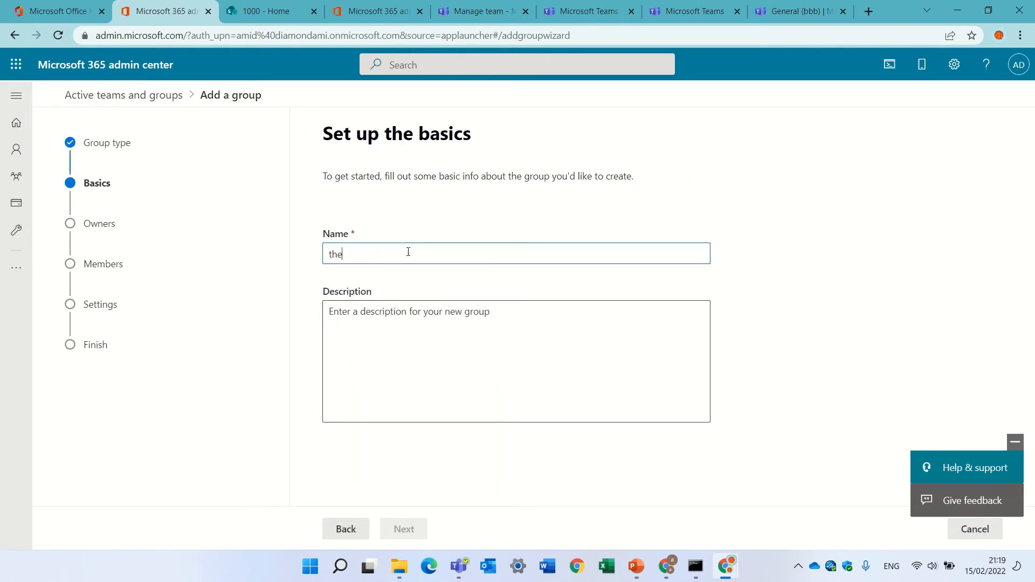
pyautogui.write('team')
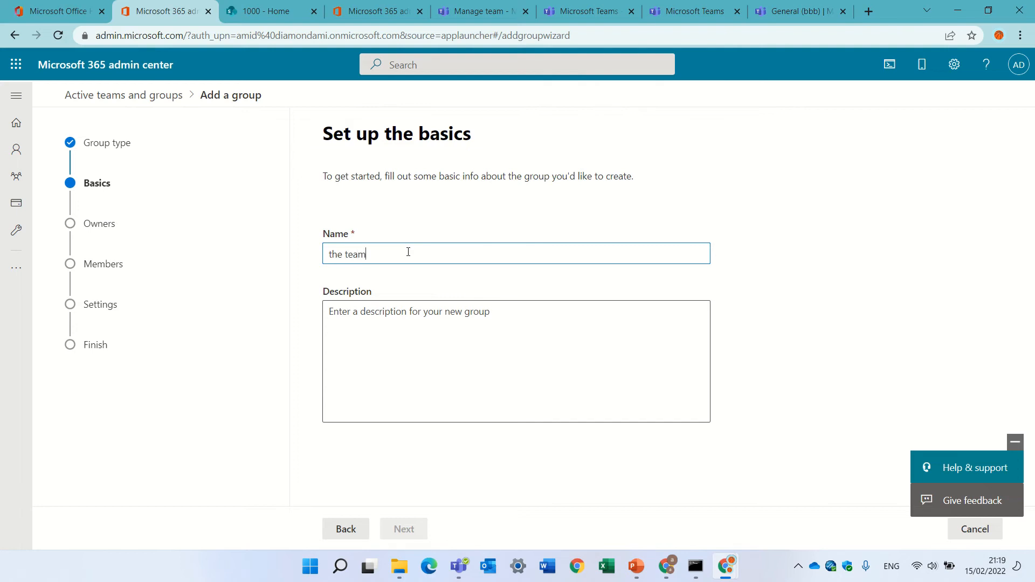
pyautogui.click(425, 378)
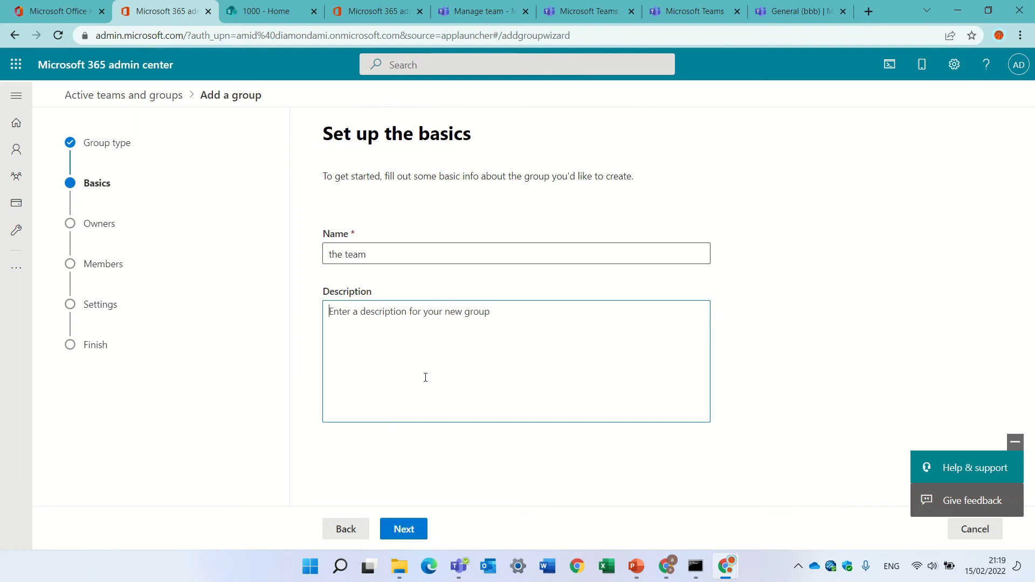
pyautogui.write('team')
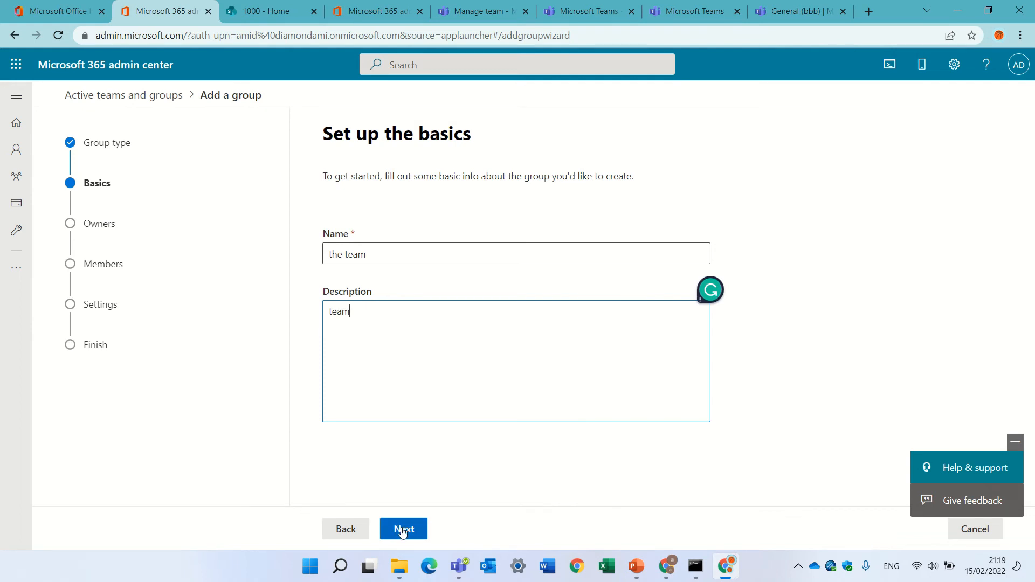
# Assign Adele Vance and Alex Wilber as owners and continue to the members step.
pyautogui.click(403, 529)
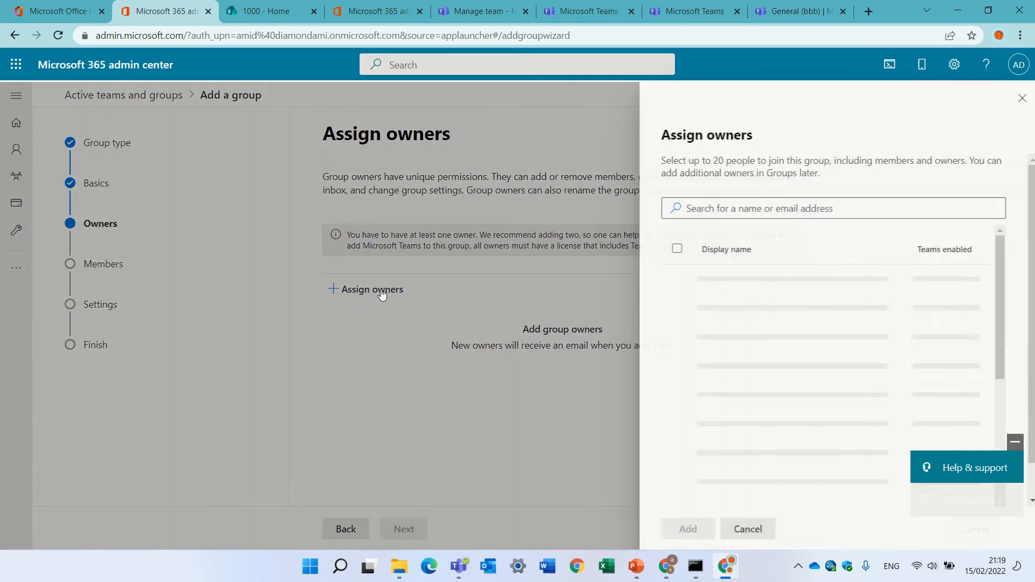
pyautogui.write('al')
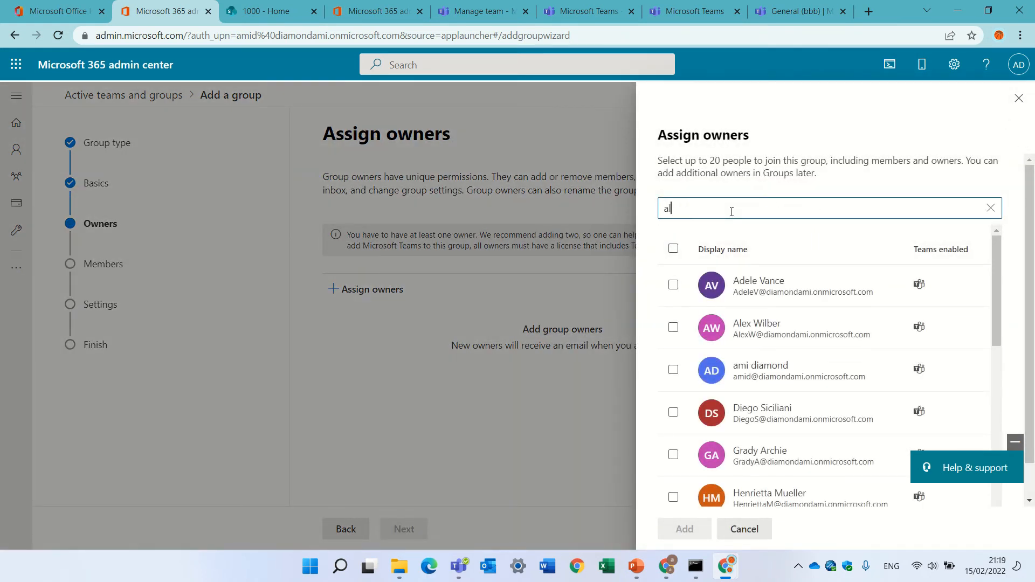
pyautogui.write('e')
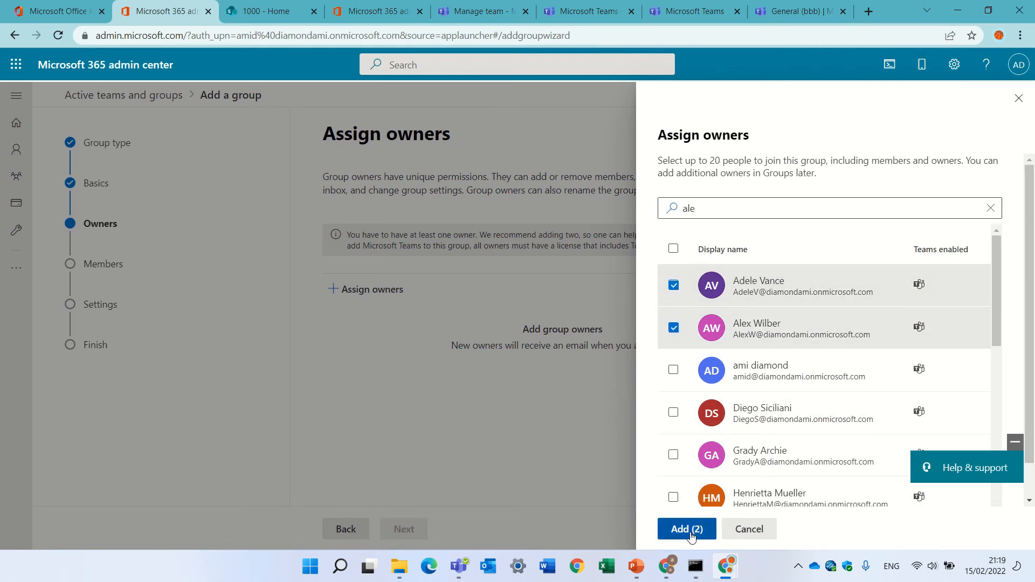
pyautogui.click(686, 529)
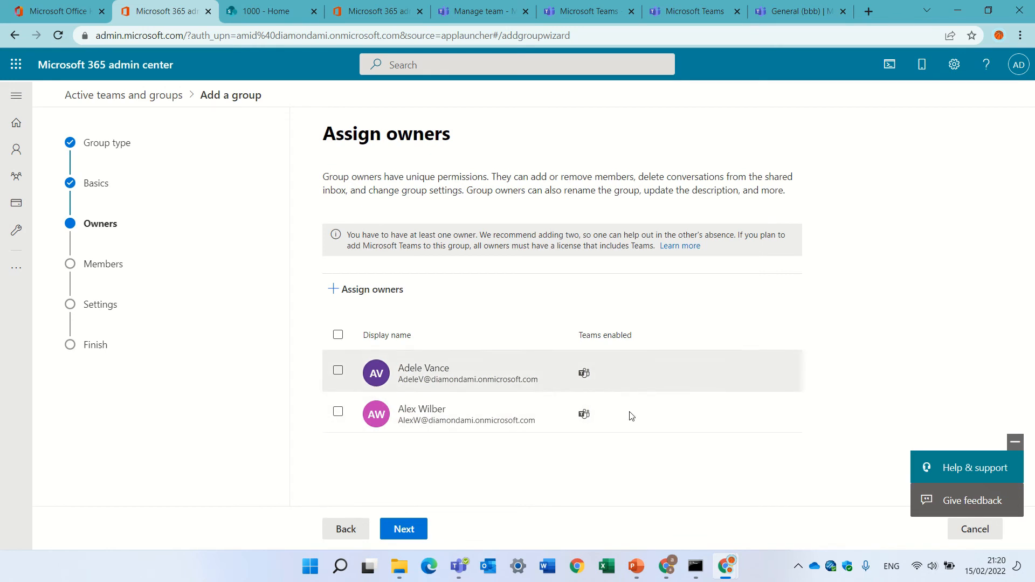
pyautogui.click(402, 529)
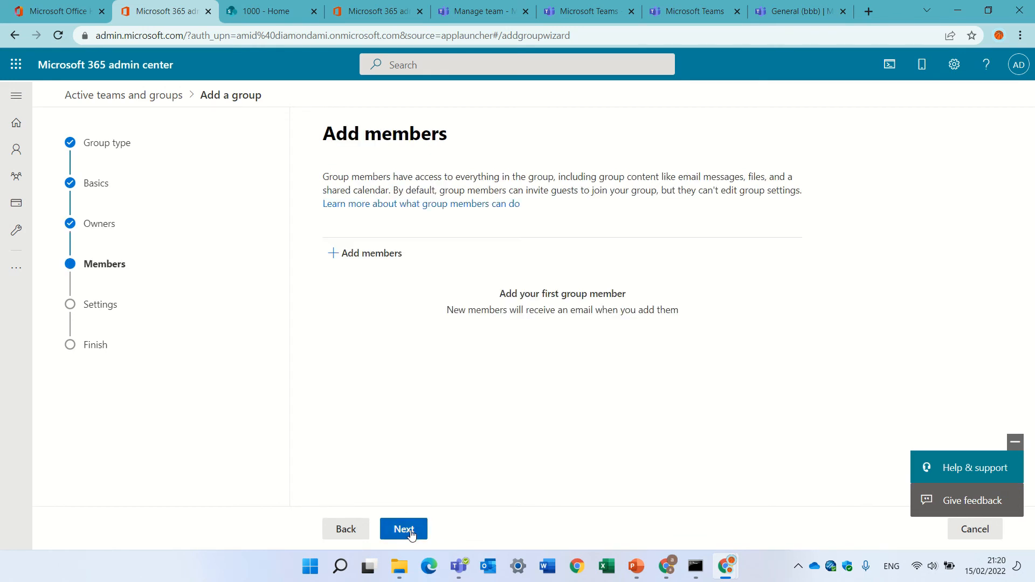
# Skip members, set email address 'theteam', privacy Private with a team, and proceed to review.
pyautogui.click(403, 529)
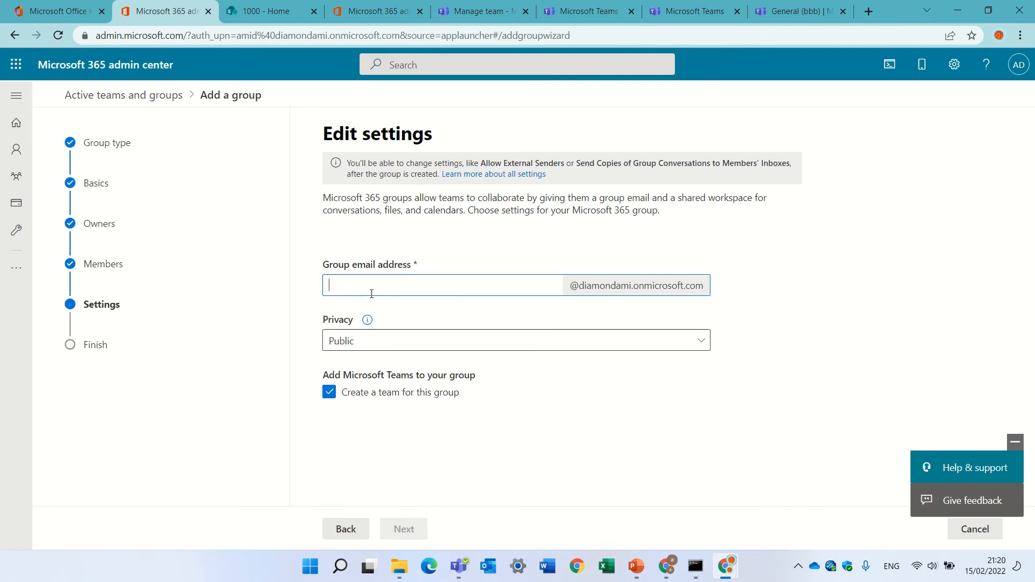
pyautogui.moveTo(535, 153)
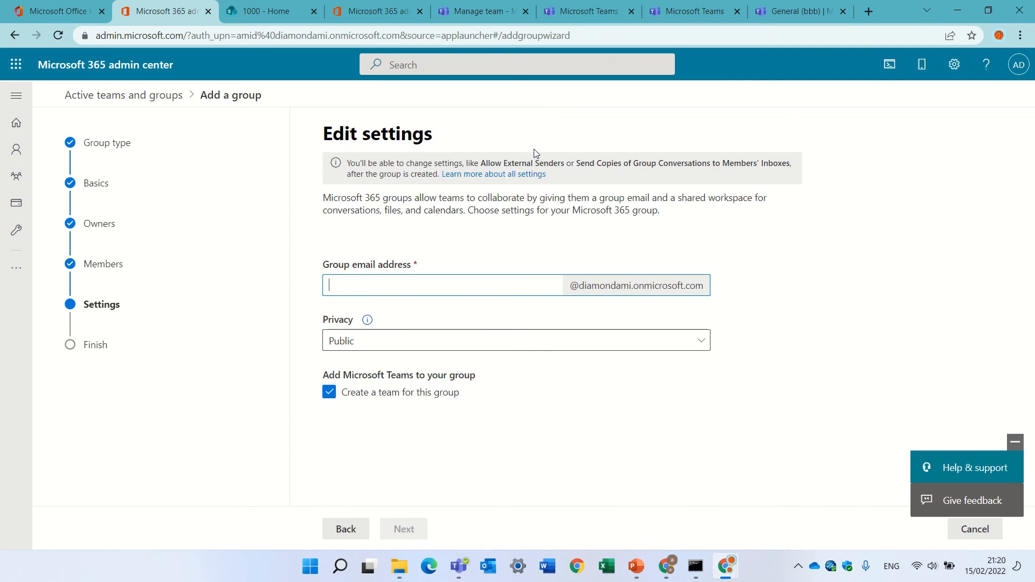
pyautogui.write('the')
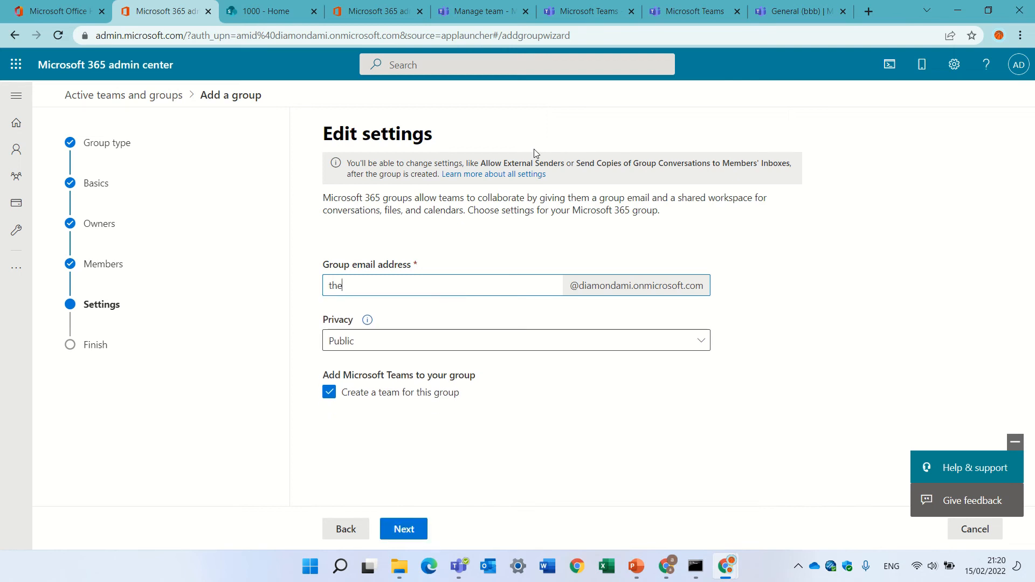
pyautogui.write('team')
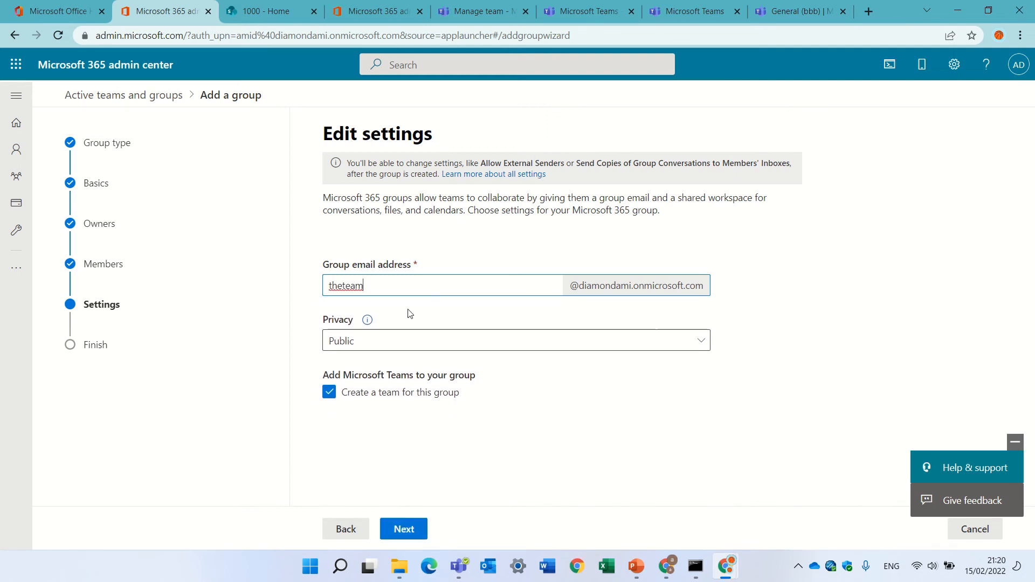
pyautogui.click(517, 340)
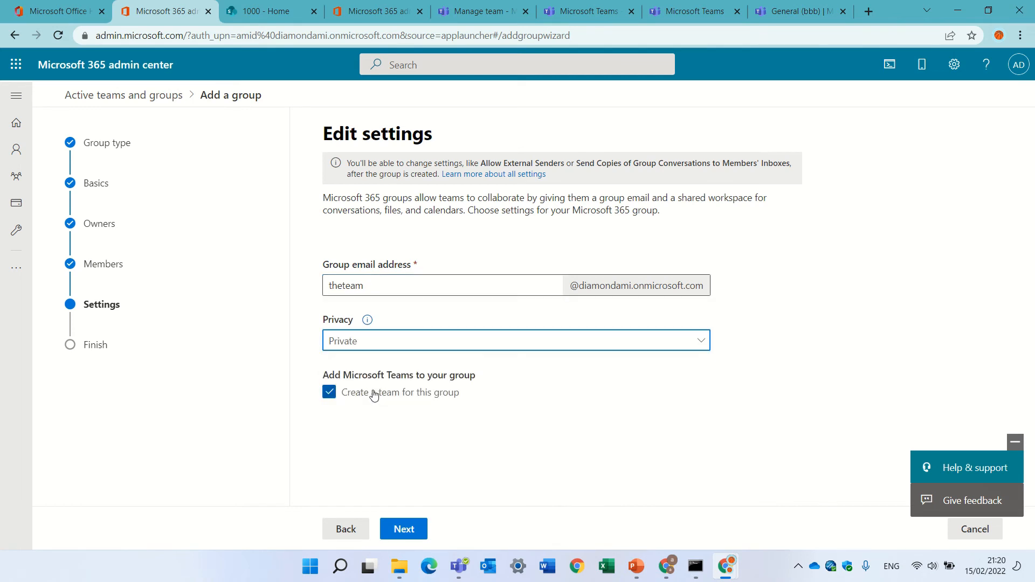
pyautogui.moveTo(425, 444)
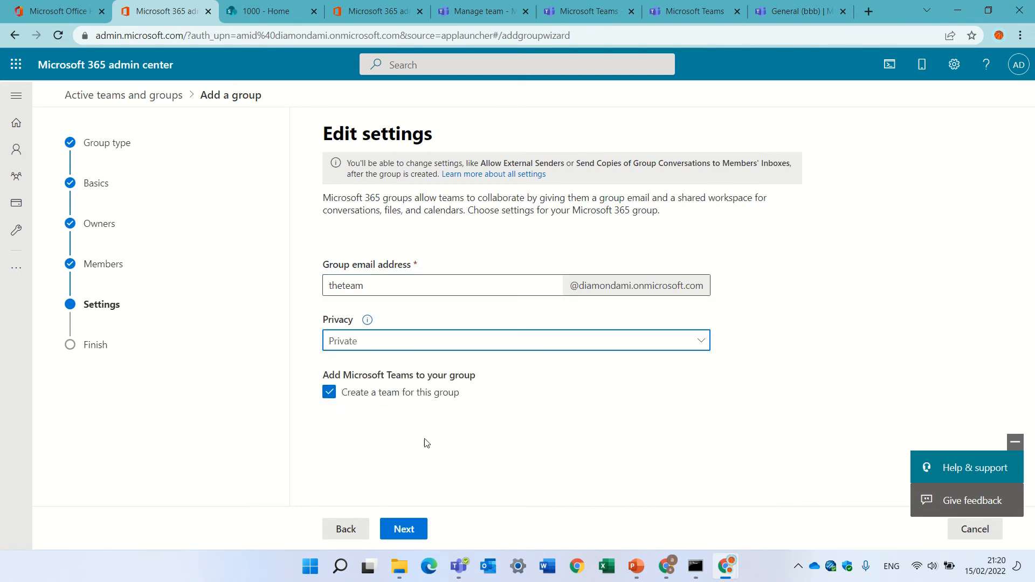
pyautogui.click(402, 529)
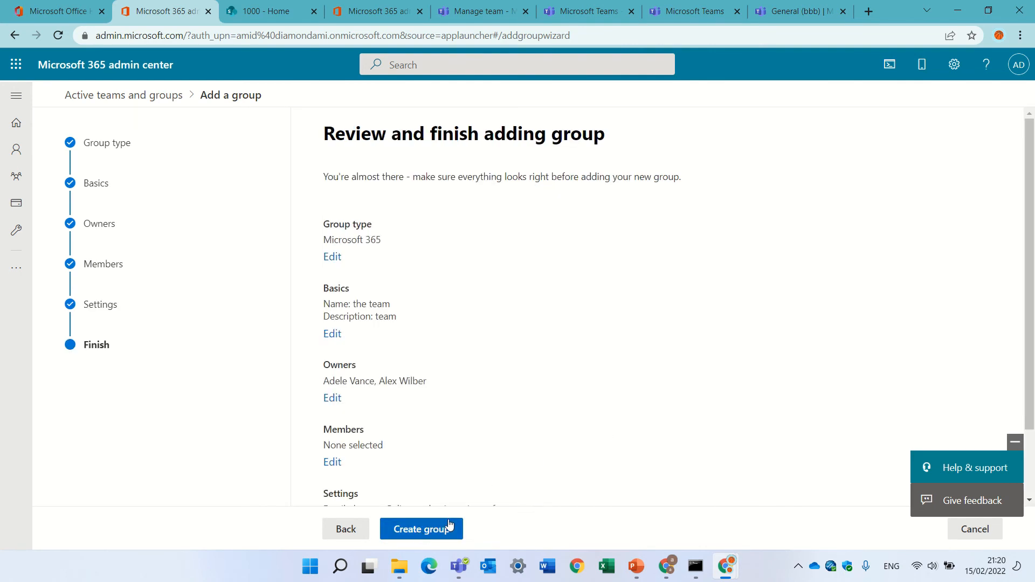
# Create the group 'the team' and close the wizard back to the groups list.
pyautogui.click(422, 528)
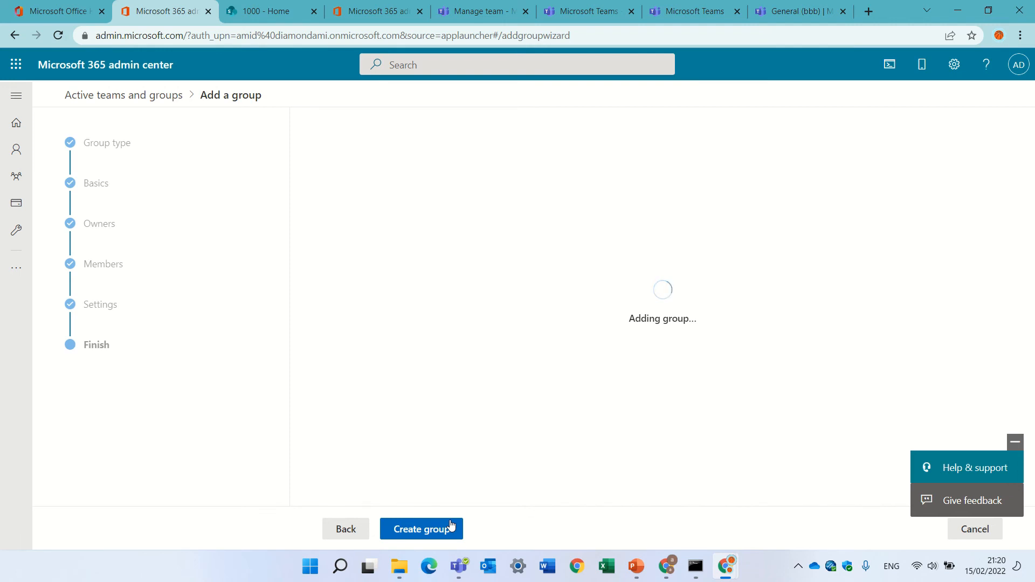
pyautogui.click(422, 528)
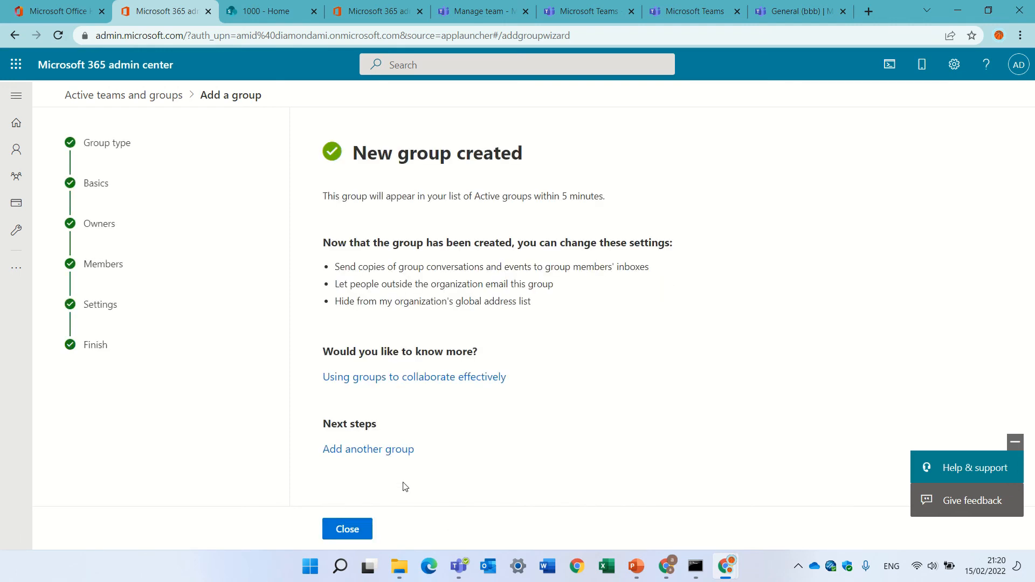
pyautogui.moveTo(527, 210)
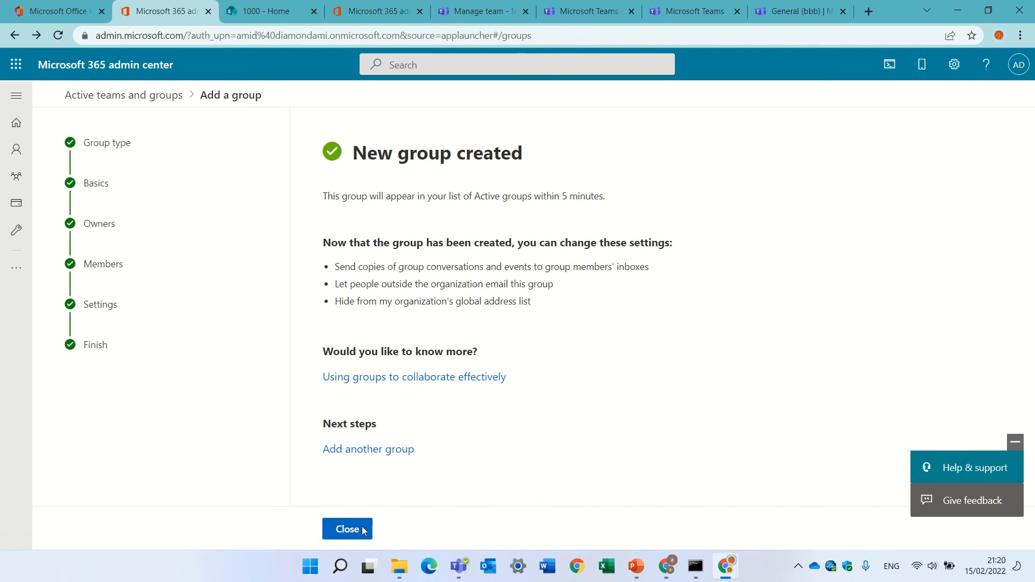
pyautogui.click(346, 529)
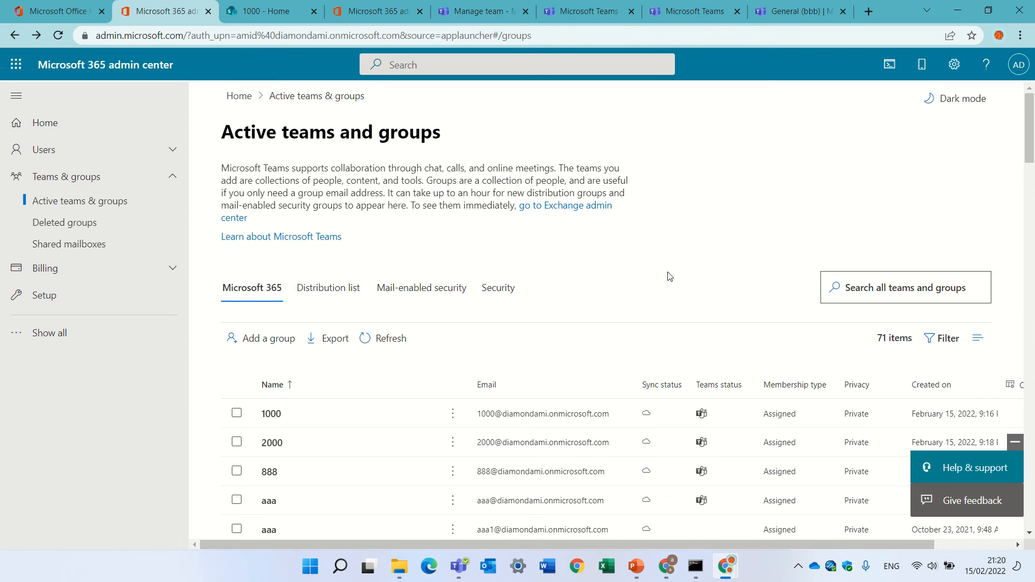
pyautogui.moveTo(454, 139)
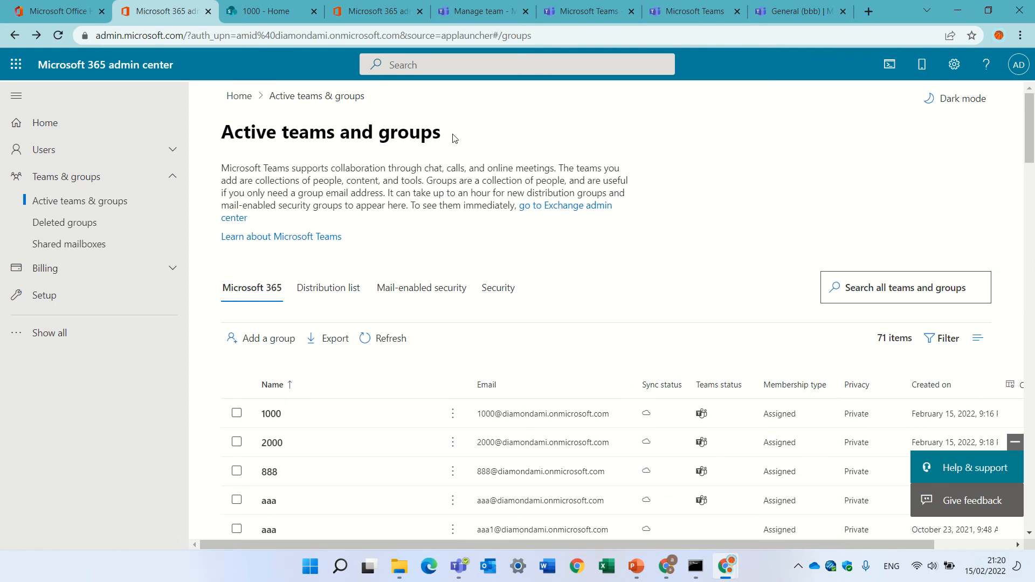
# Filter the teams and groups list by 'the' to show the four matching groups.
pyautogui.write('the')
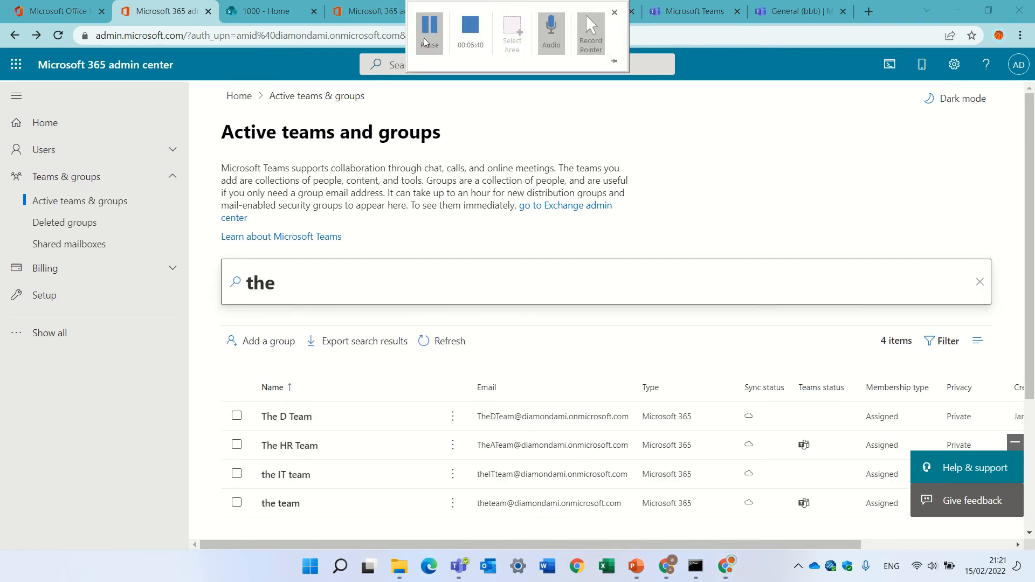
pyautogui.click(280, 504)
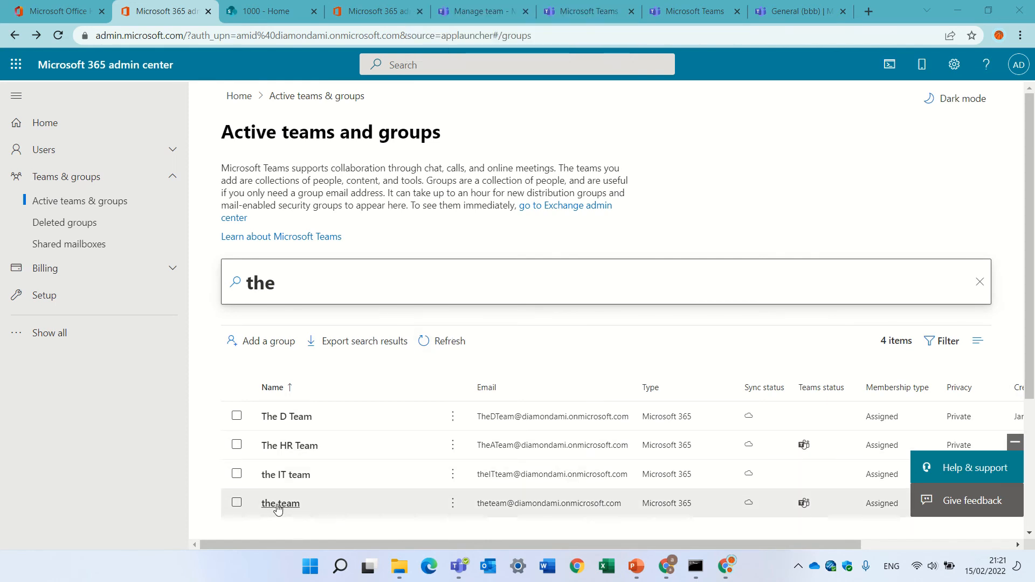
pyautogui.moveTo(819, 461)
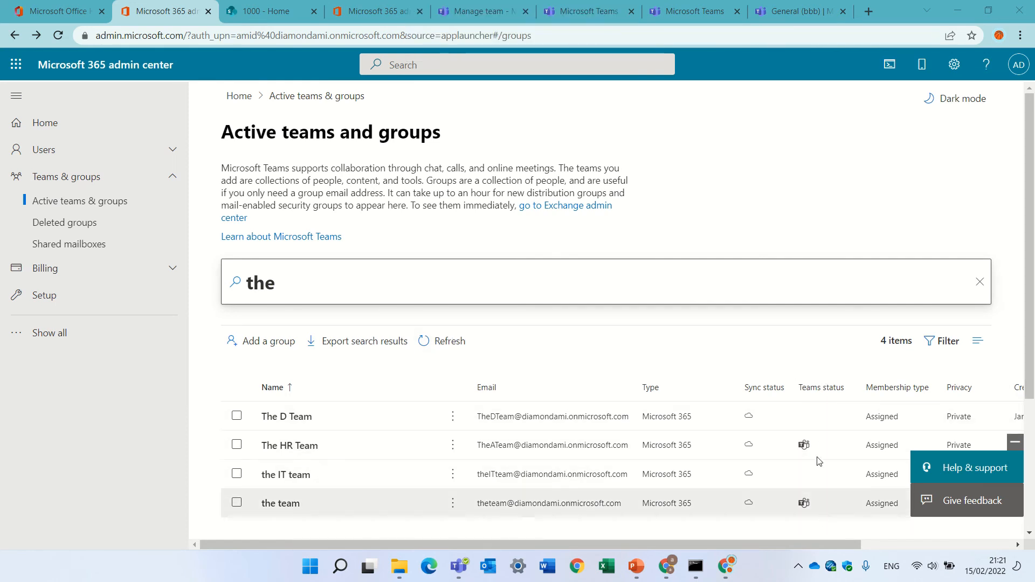
pyautogui.moveTo(388, 488)
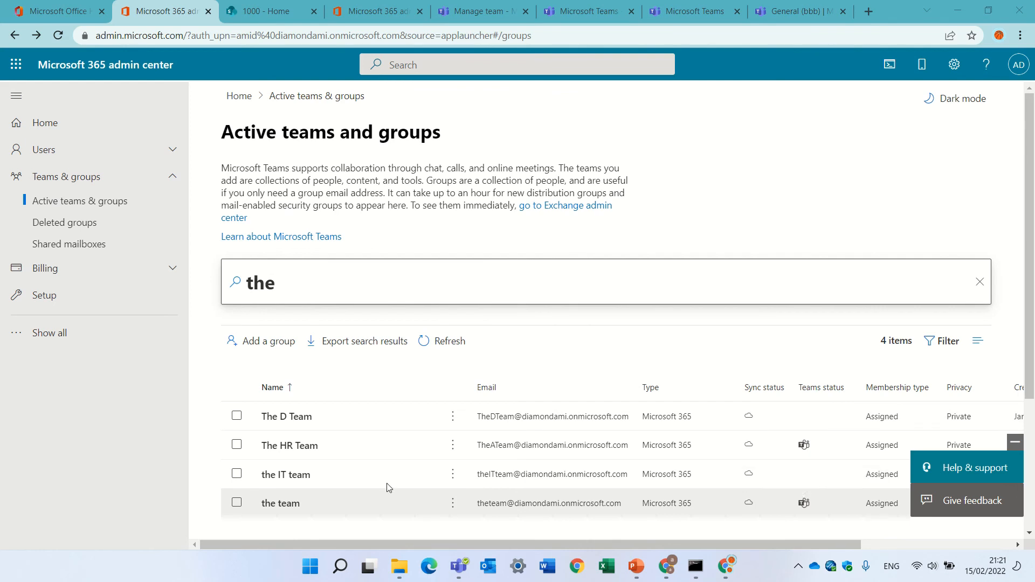
# Review 'the team' details: two owners, no members, and private privacy in Settings.
pyautogui.click(280, 504)
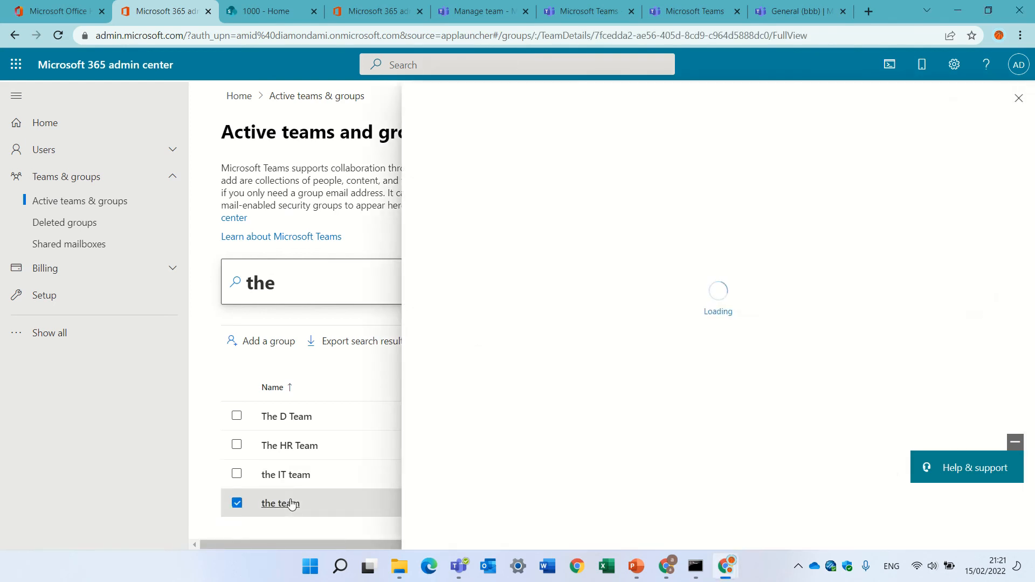
pyautogui.click(280, 504)
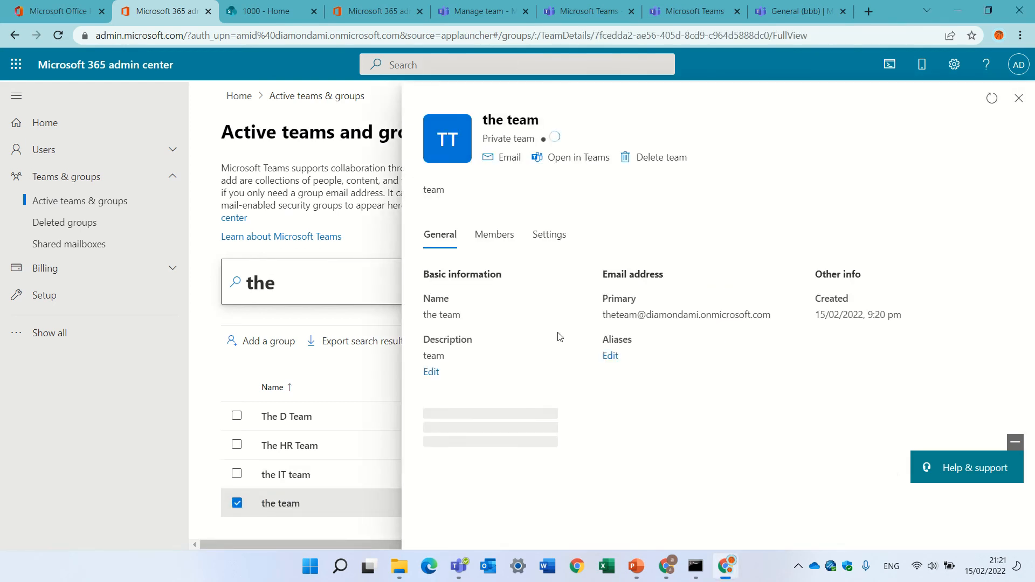
pyautogui.click(494, 234)
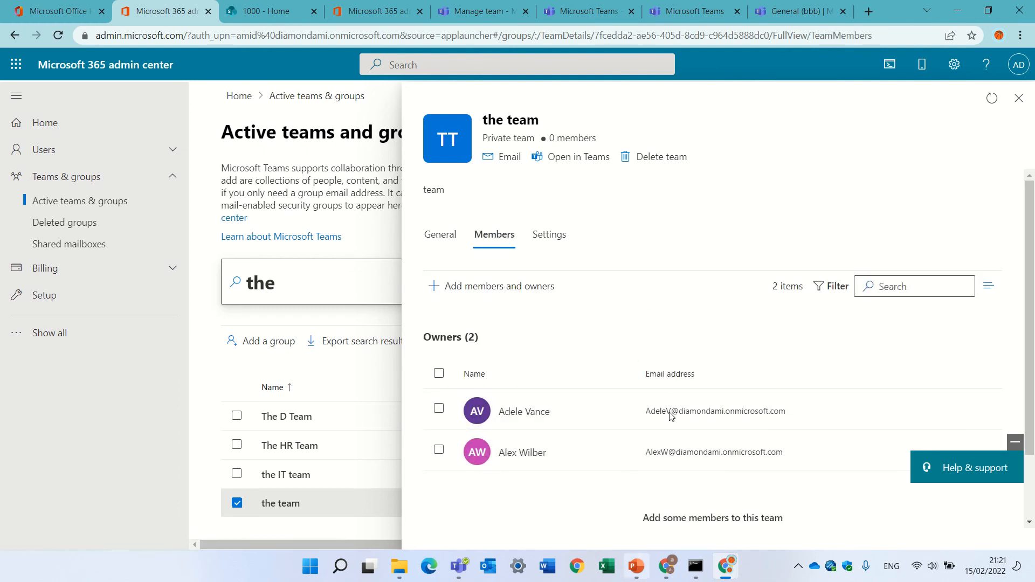
pyautogui.moveTo(549, 234)
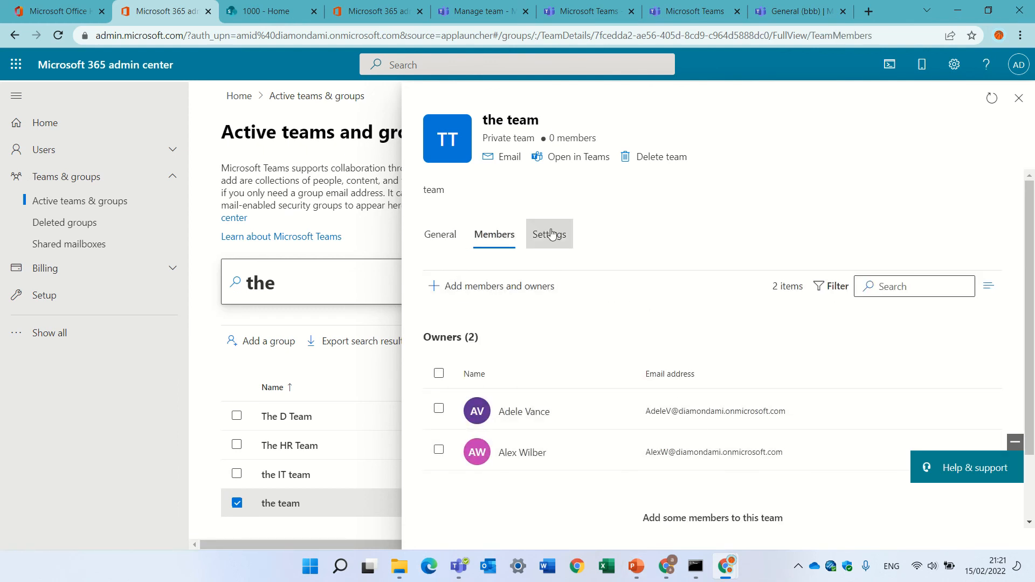
pyautogui.click(549, 234)
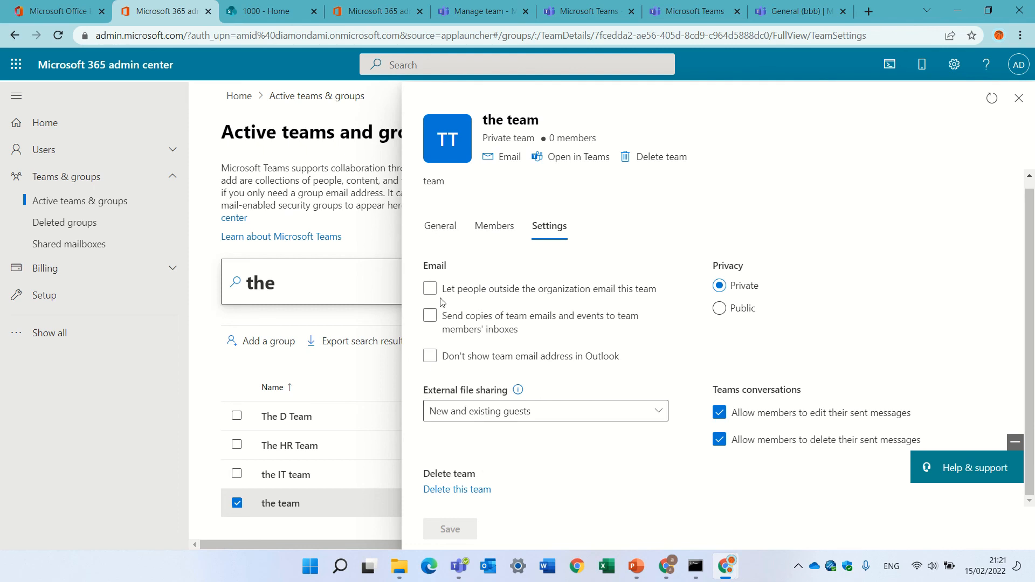
pyautogui.moveTo(668, 281)
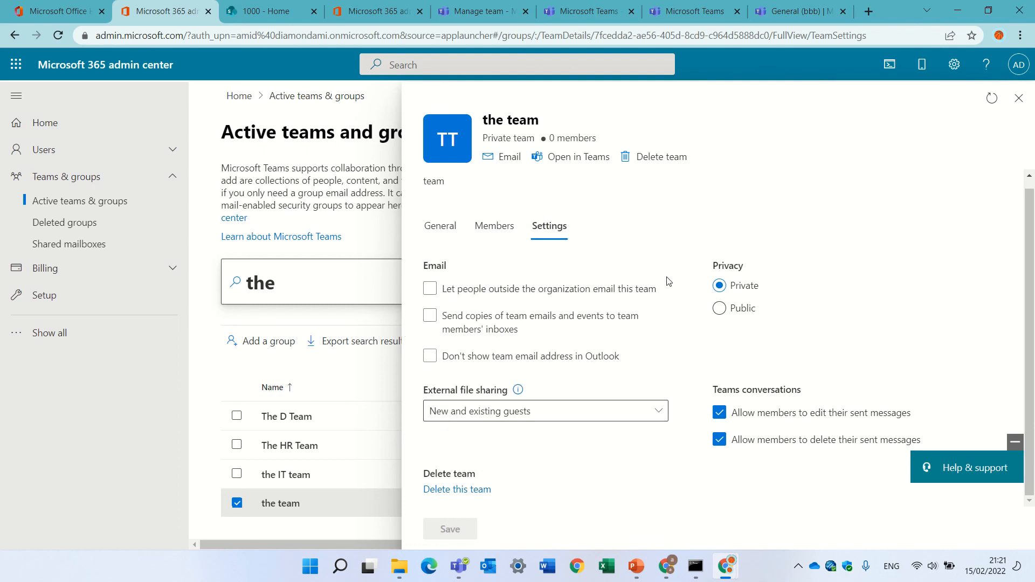
pyautogui.moveTo(829, 251)
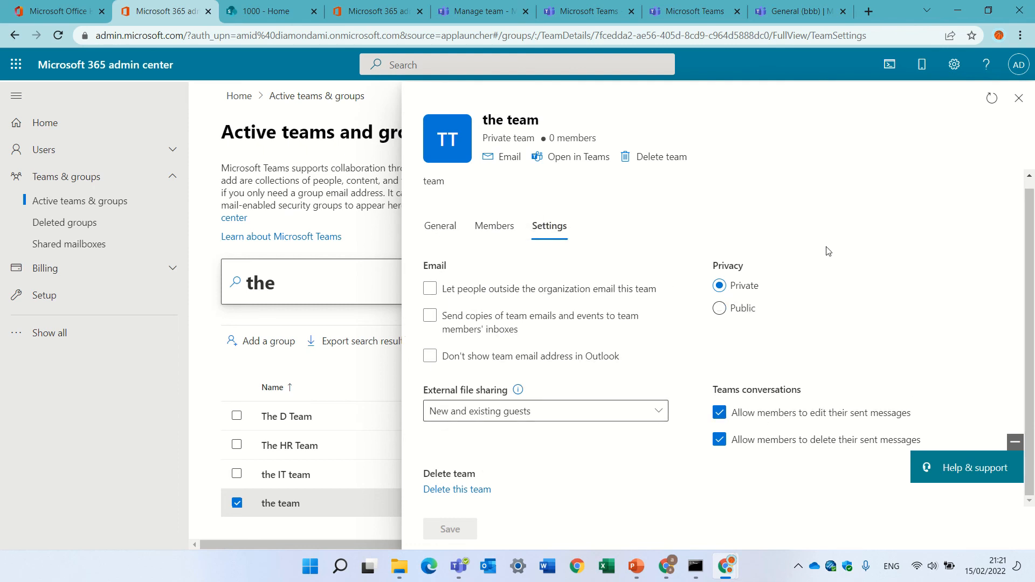
# Launch 'the team' in the Teams web app instead of desktop and join it.
pyautogui.click(577, 157)
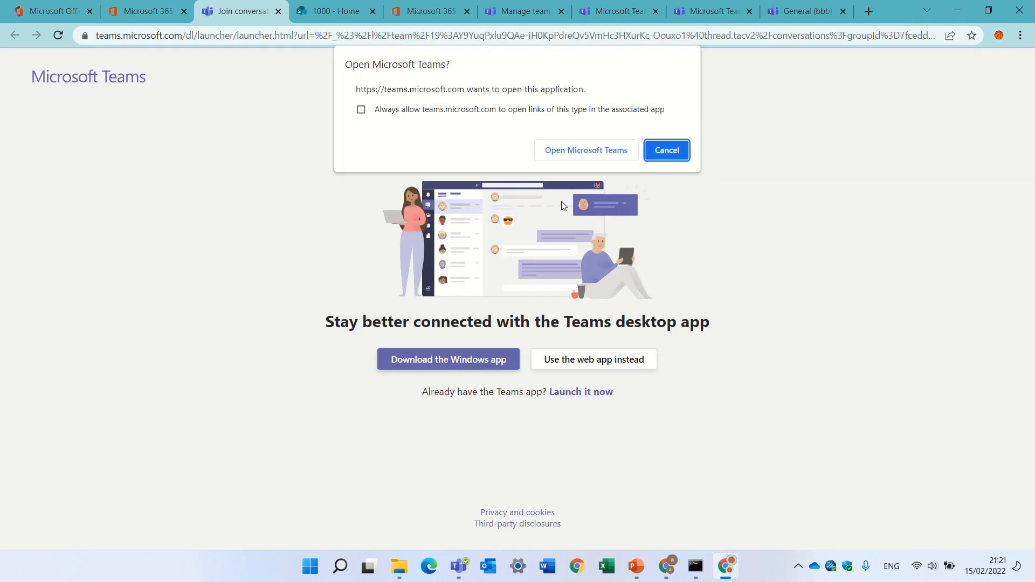
pyautogui.click(666, 149)
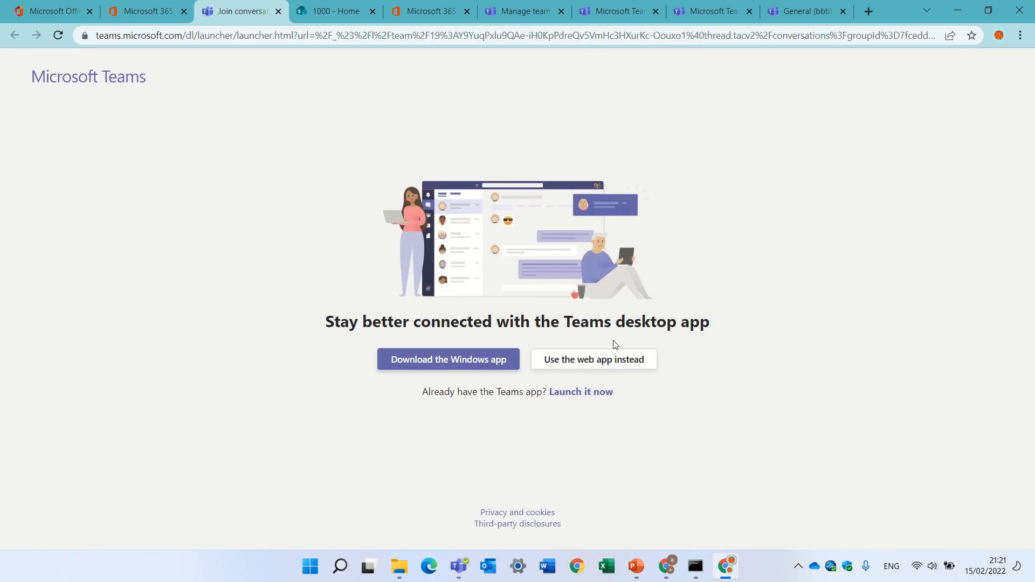
pyautogui.click(592, 359)
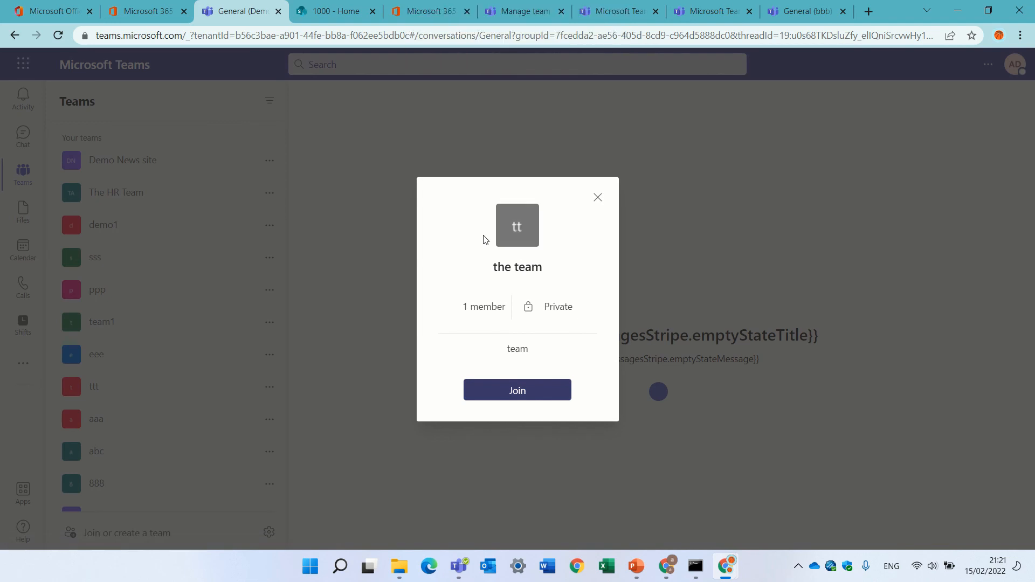
pyautogui.click(517, 389)
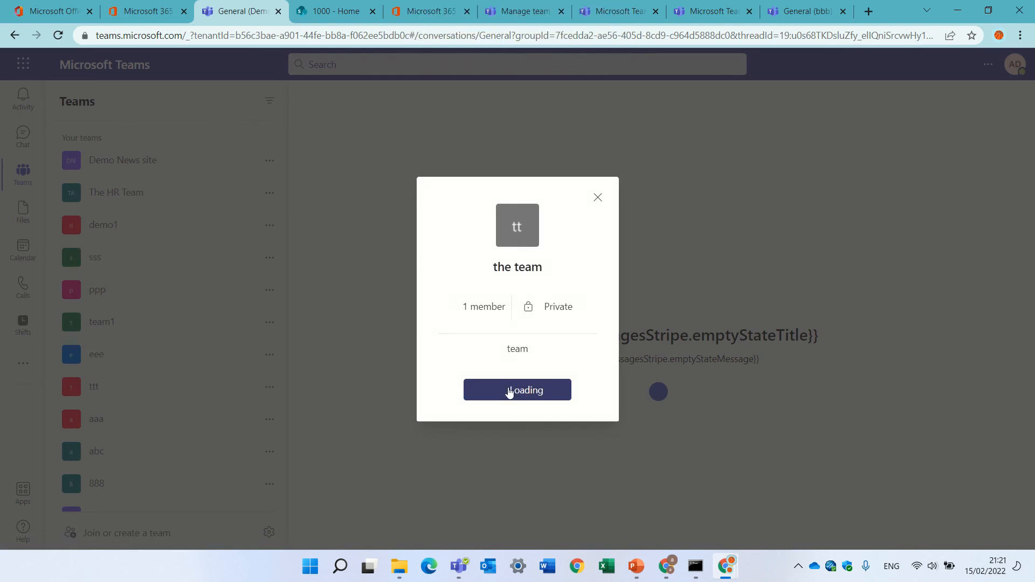